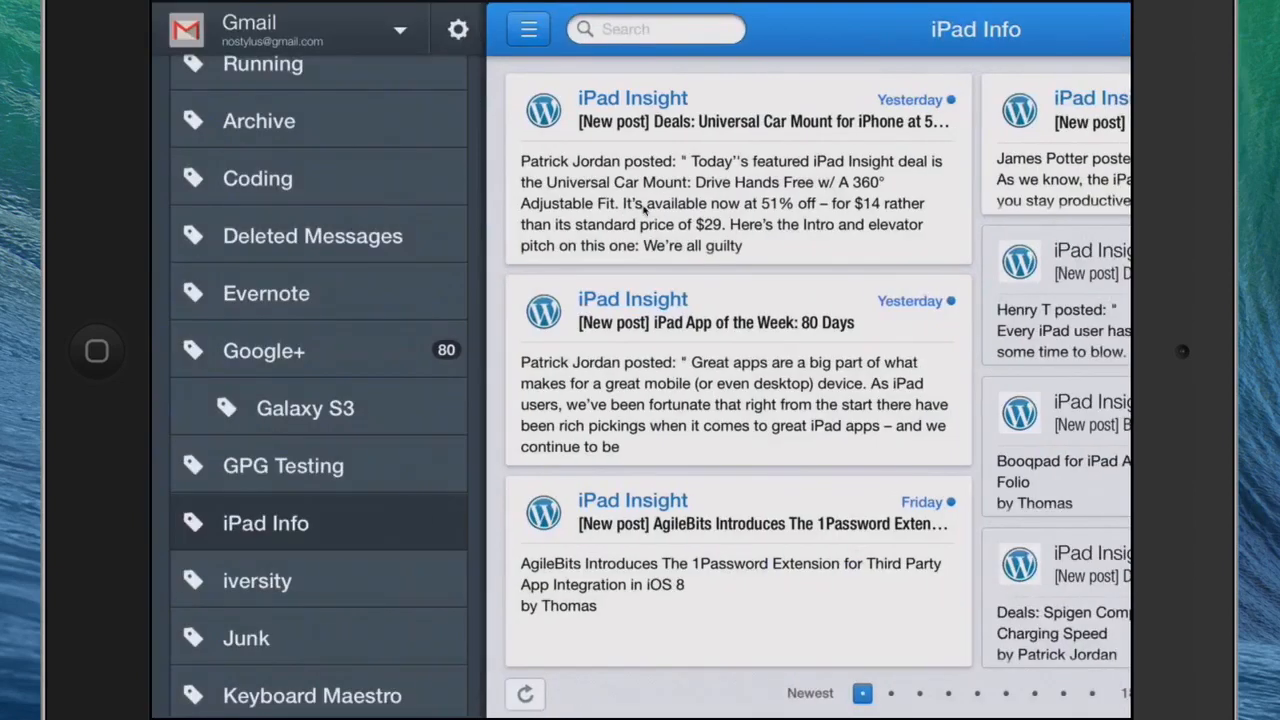
- Browse the Gmail folder list, then hide the sidebar so iPad Info cards fill the screen
scroll(down, 3)
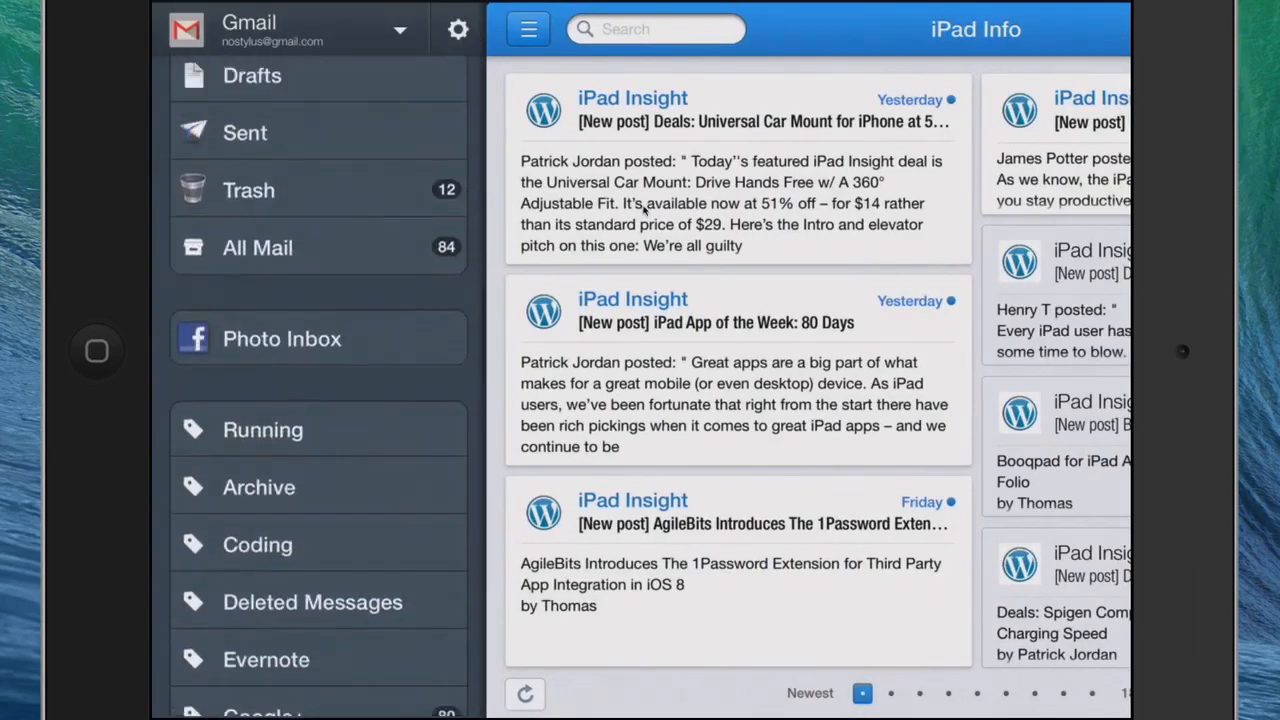
scroll(down, 3)
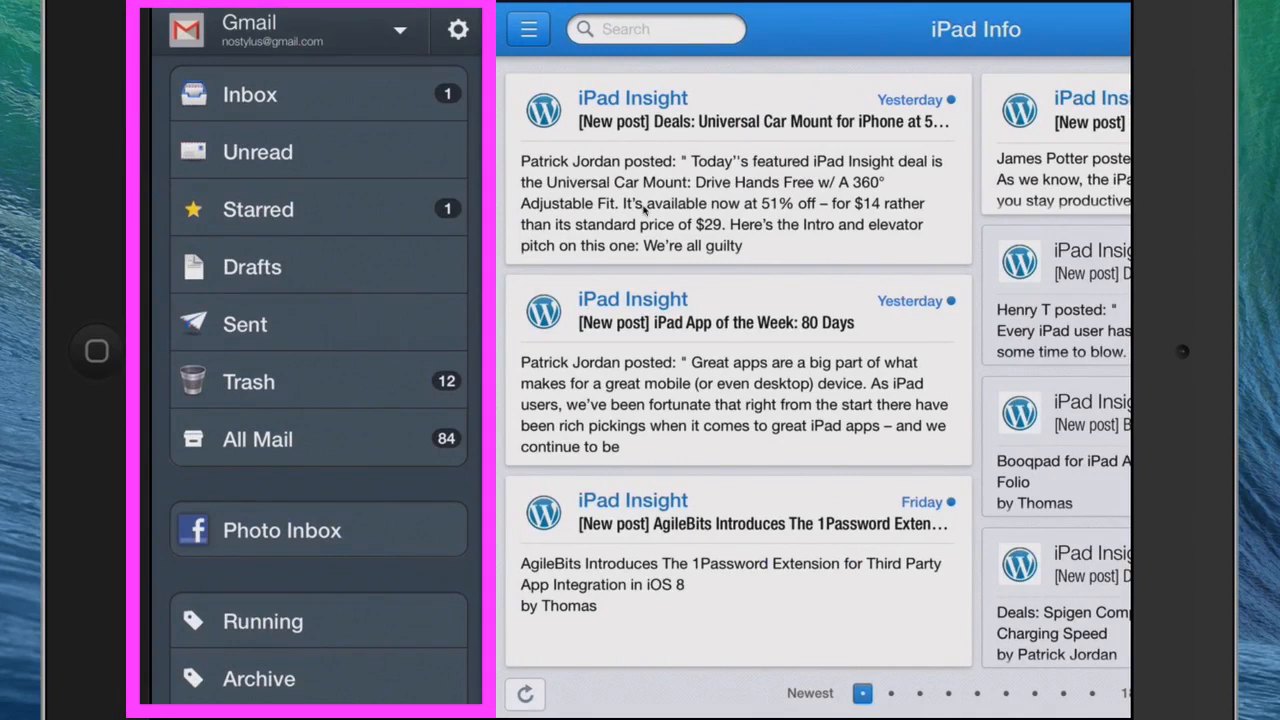
scroll(down, 3)
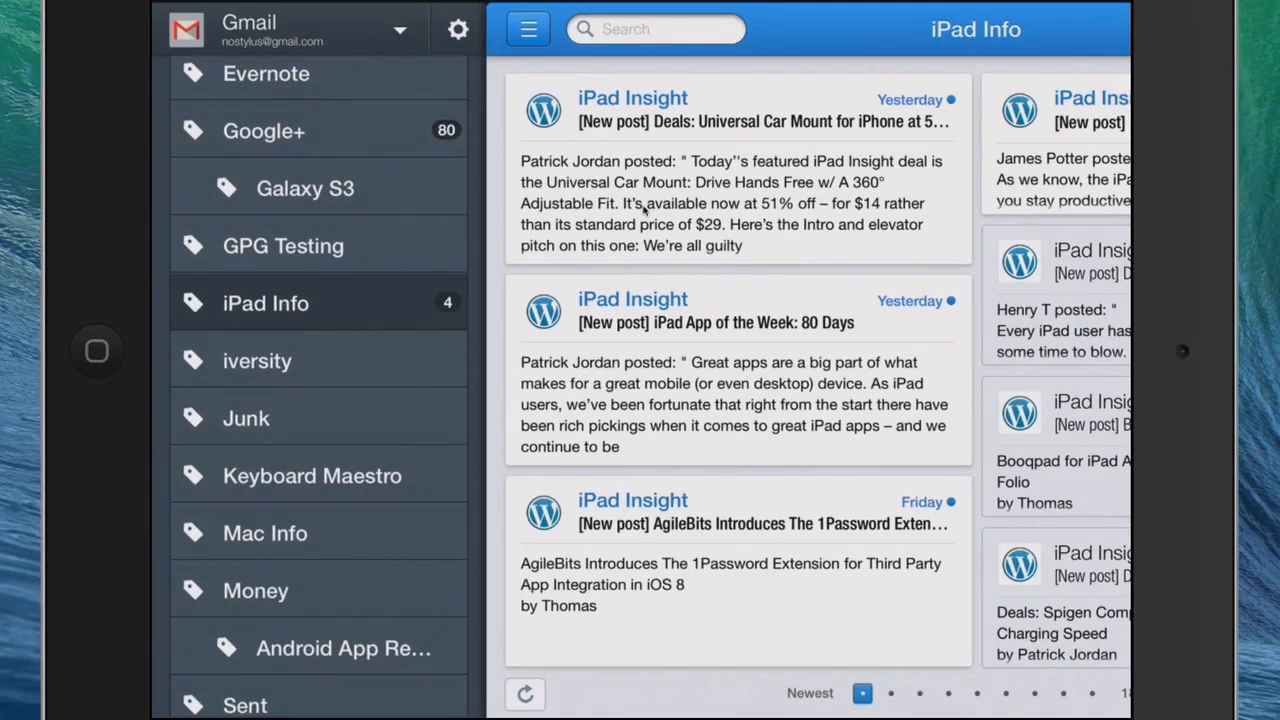
click(528, 30)
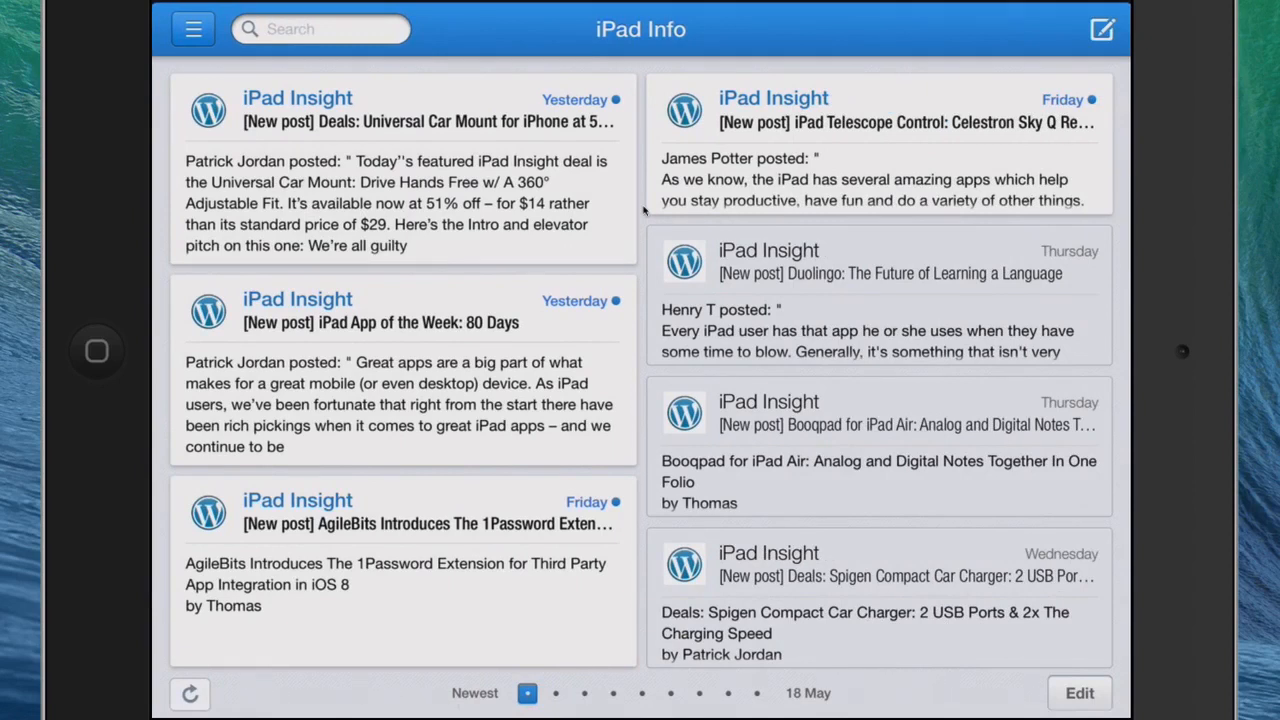
- Open the iPad Insight sponsored post about Electric Slide full-screen
click(556, 692)
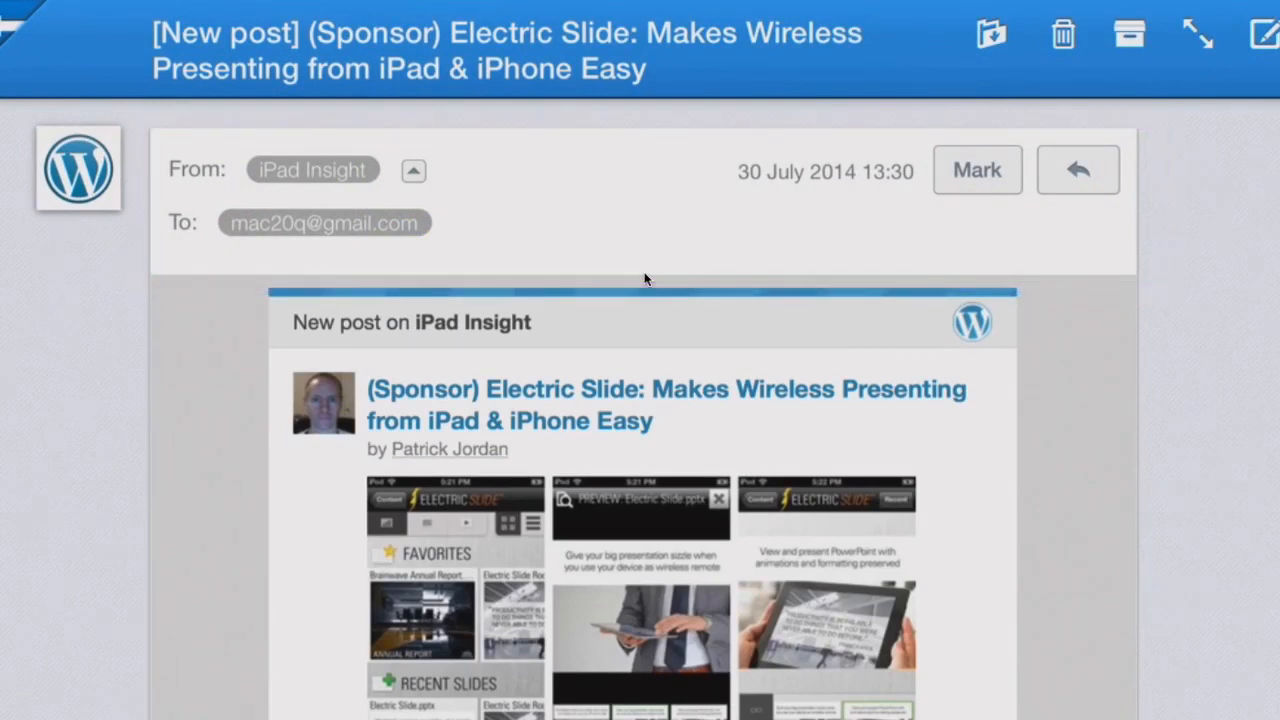
- Start a Reply to the Electric Slide post addressed to iPad Insight with the original quoted
click(976, 168)
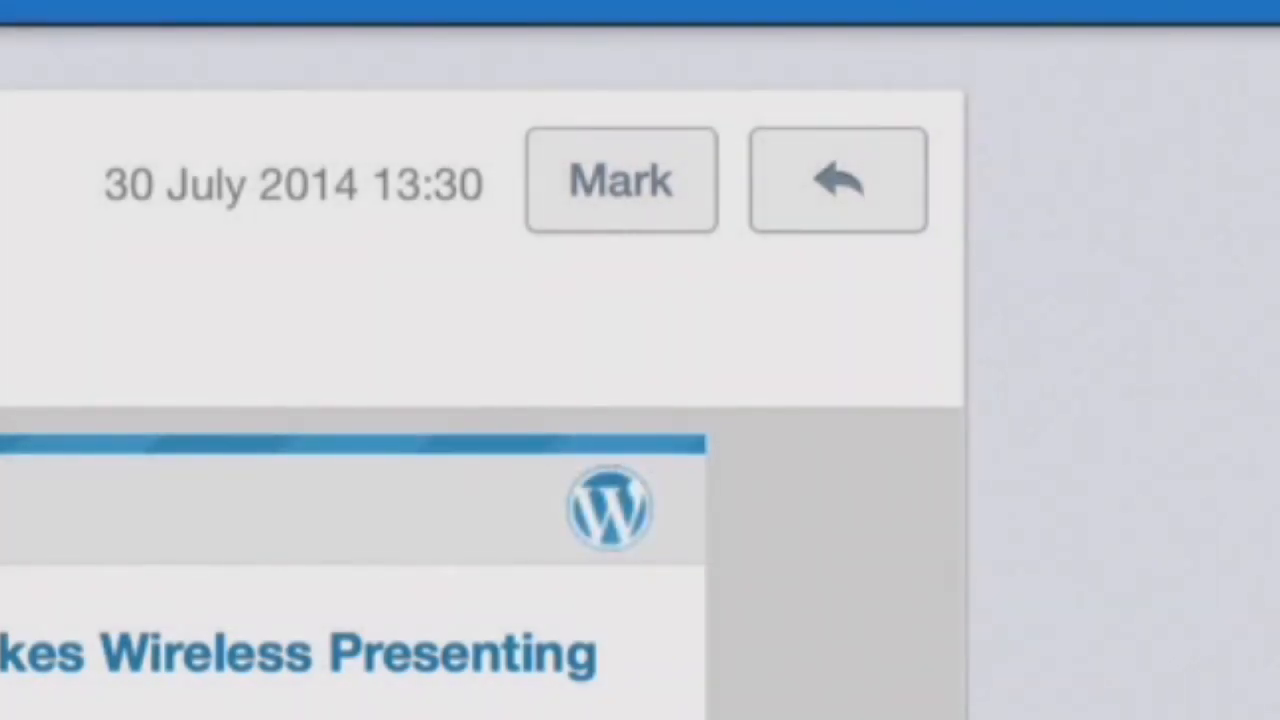
click(838, 180)
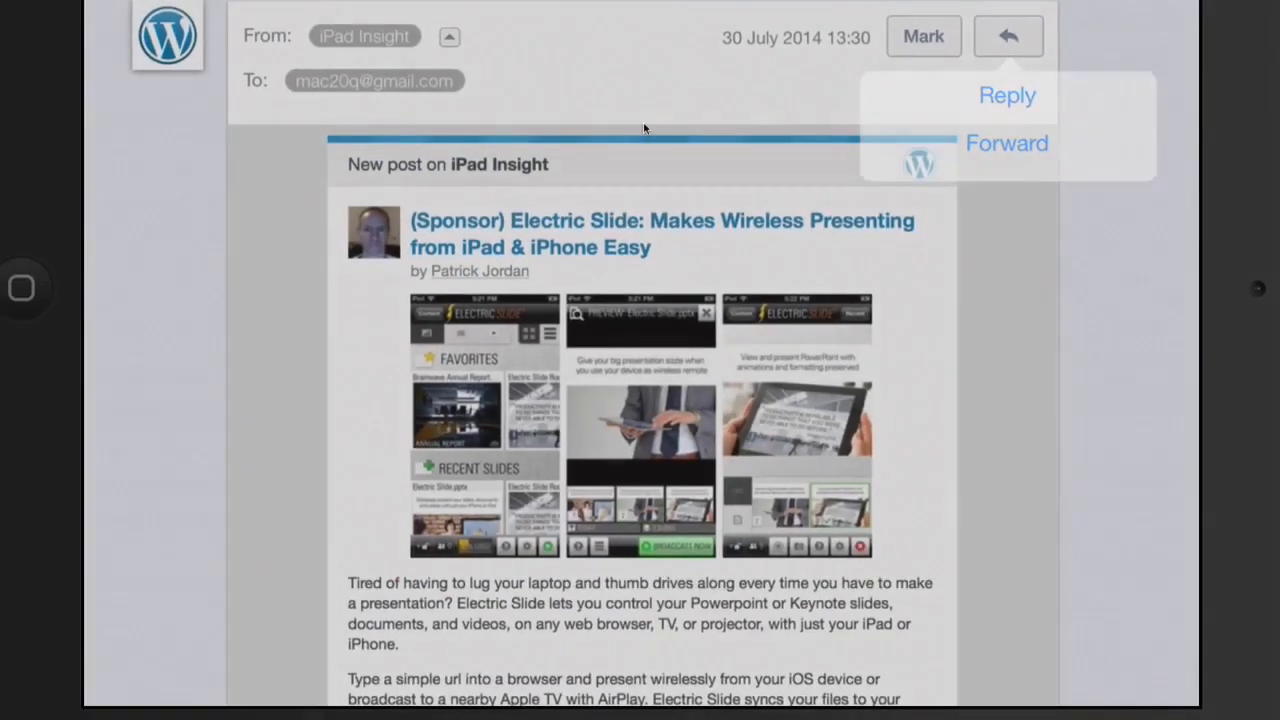
scroll(down, 3)
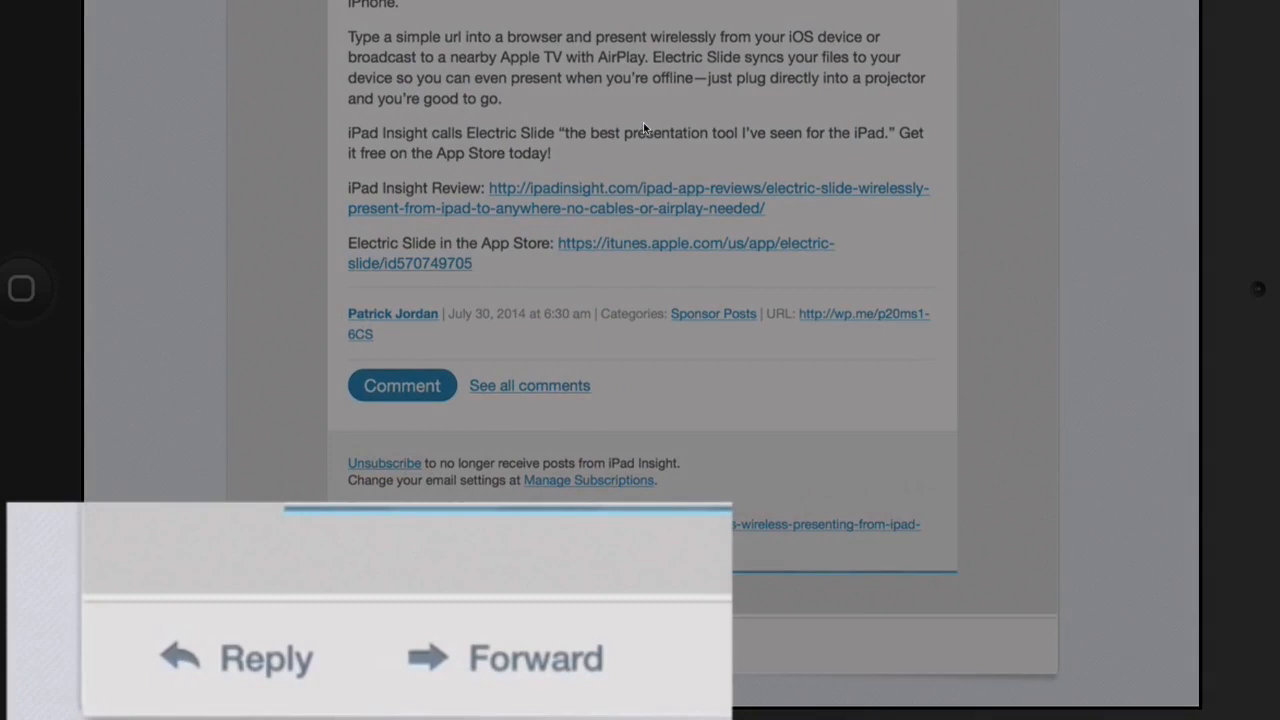
click(236, 658)
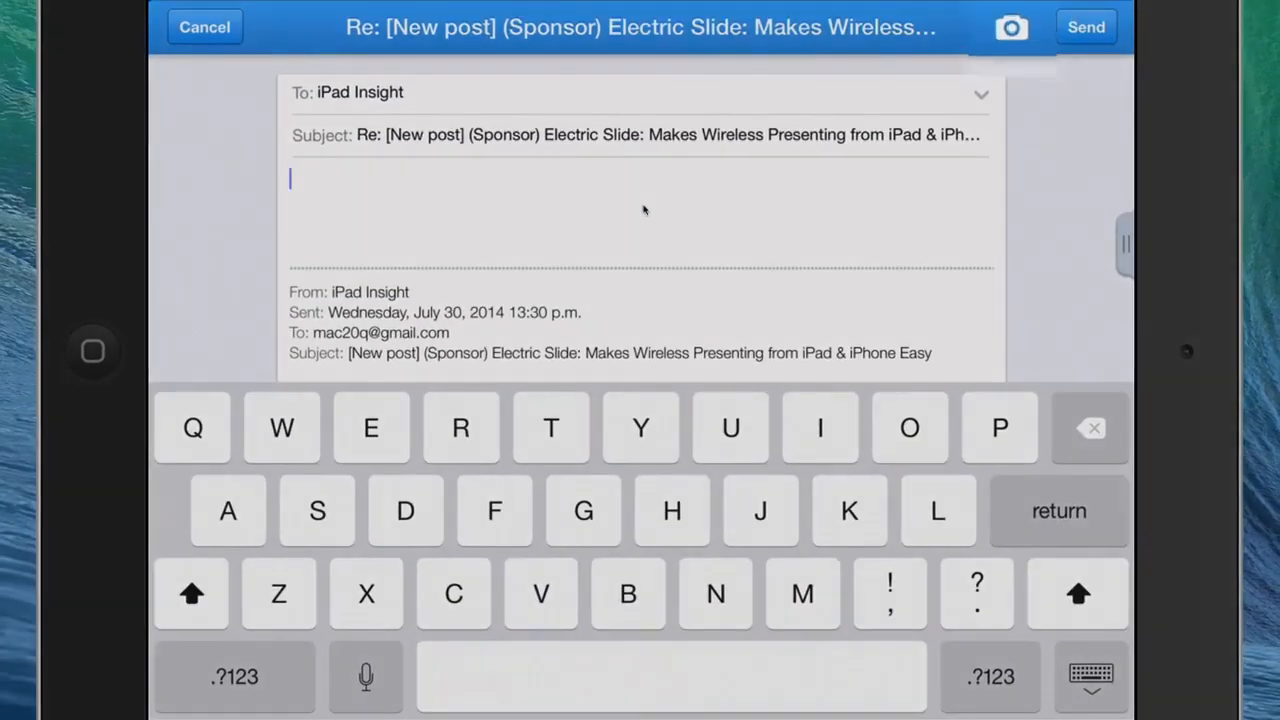
click(1012, 28)
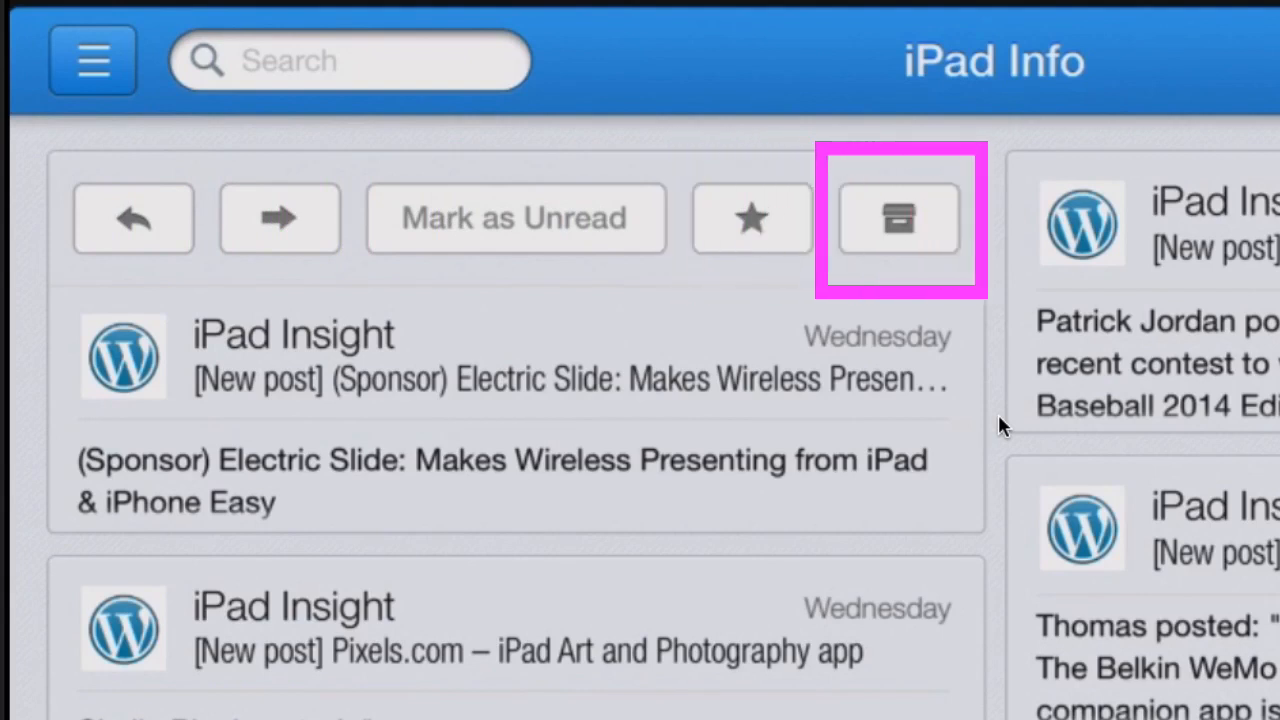
- Archive the Electric Slide sponsor post out of the iPad Info folder
click(896, 218)
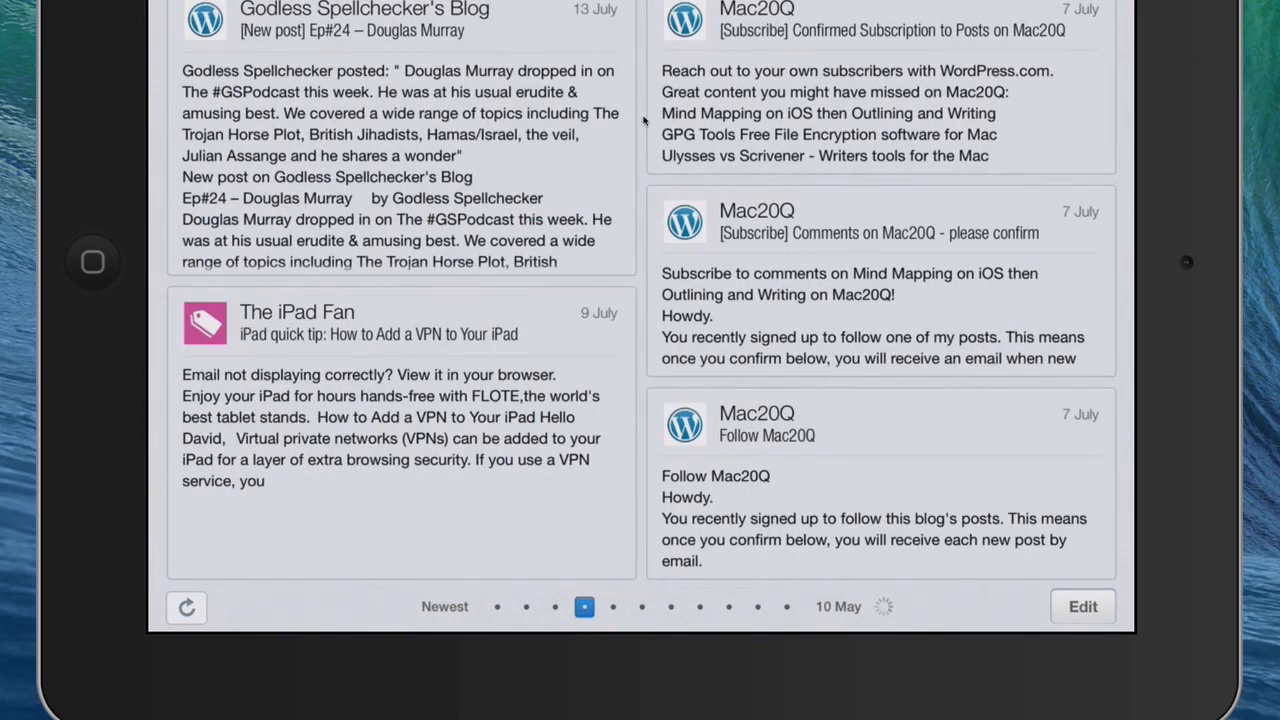
- Jump to an older page of iPad Info showing July messages via the pager dots
click(588, 606)
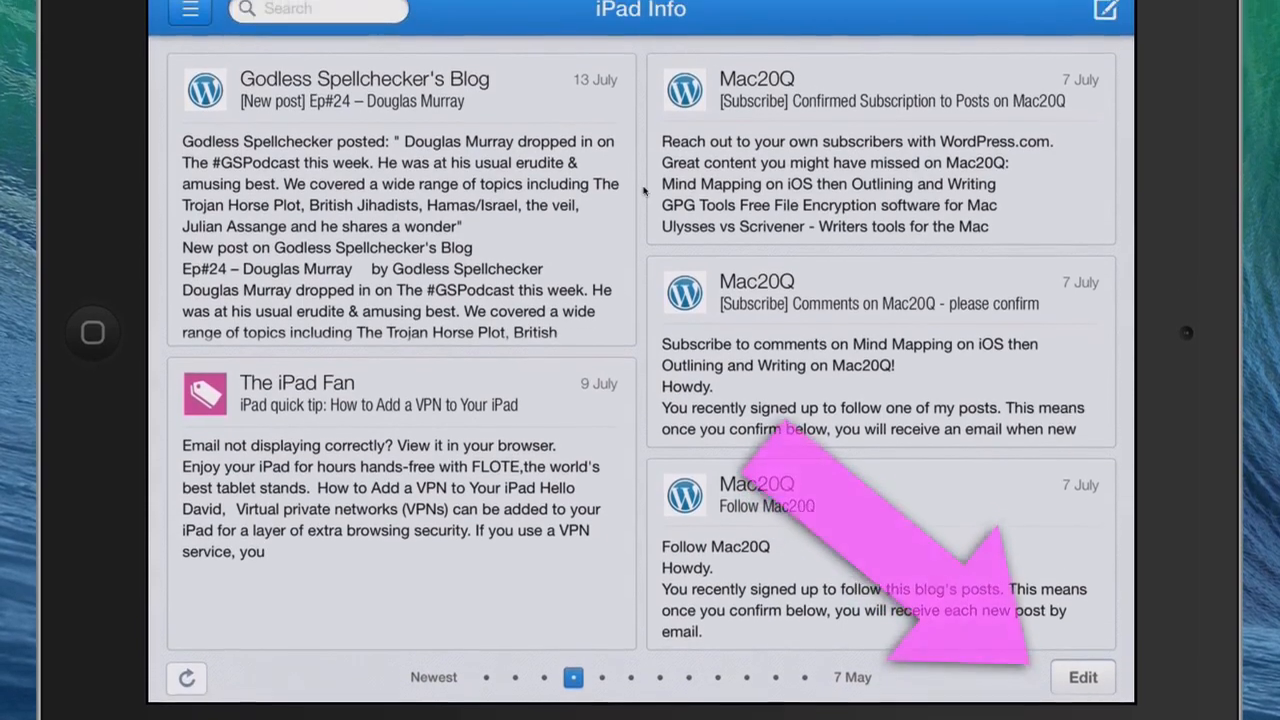
- Enter Edit mode, select the Mac20Q subscription confirmation, then exit selection
click(1084, 676)
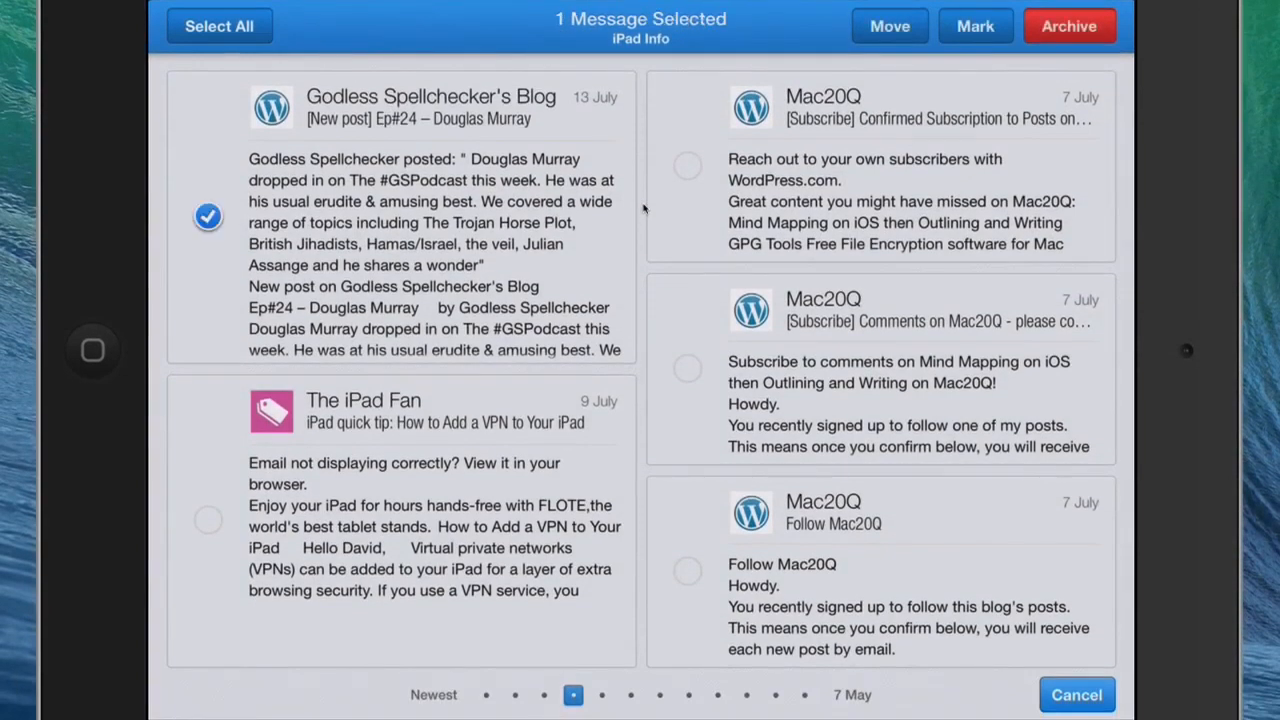
click(208, 520)
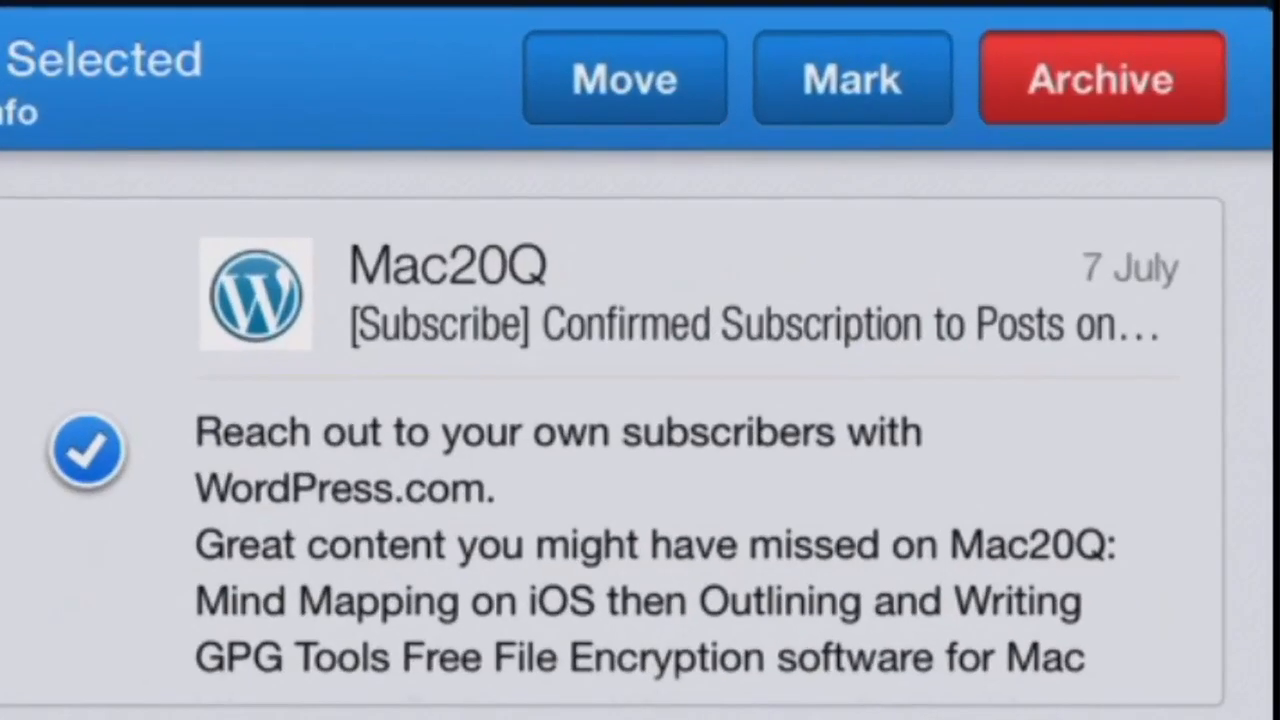
click(852, 78)
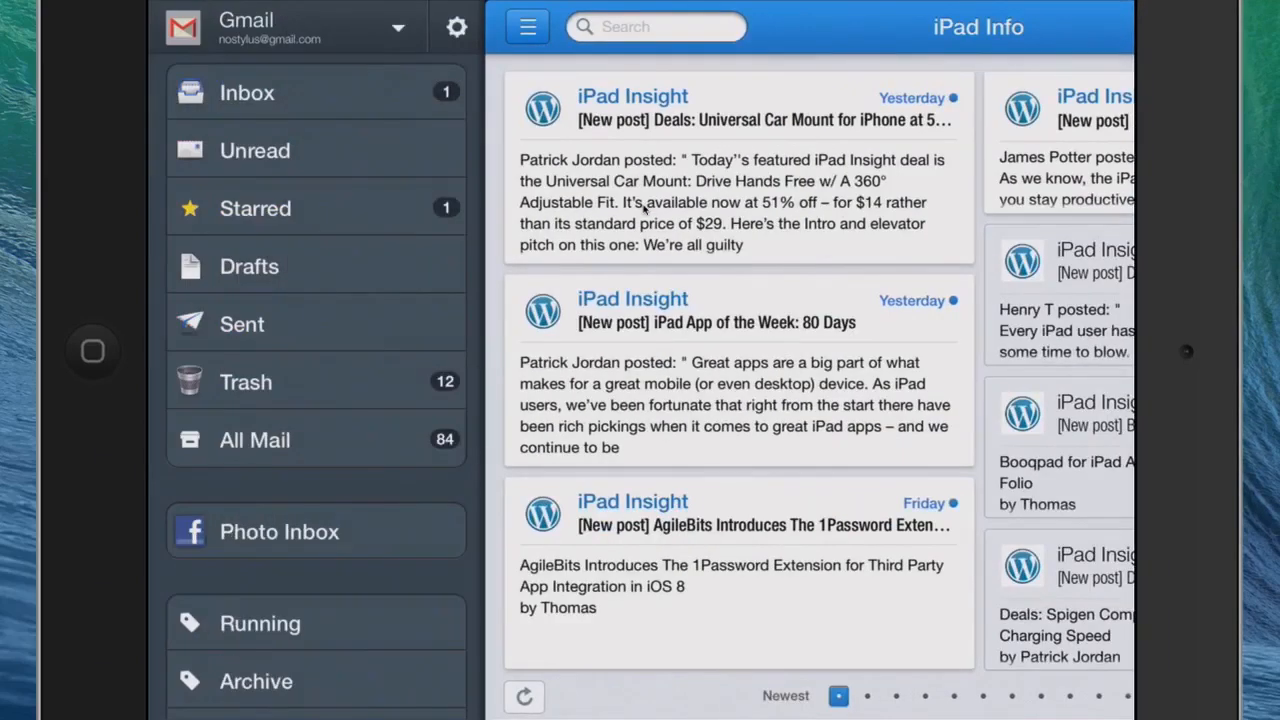
- Open Molto's Settings and go into the Gmail signature editor
click(456, 28)
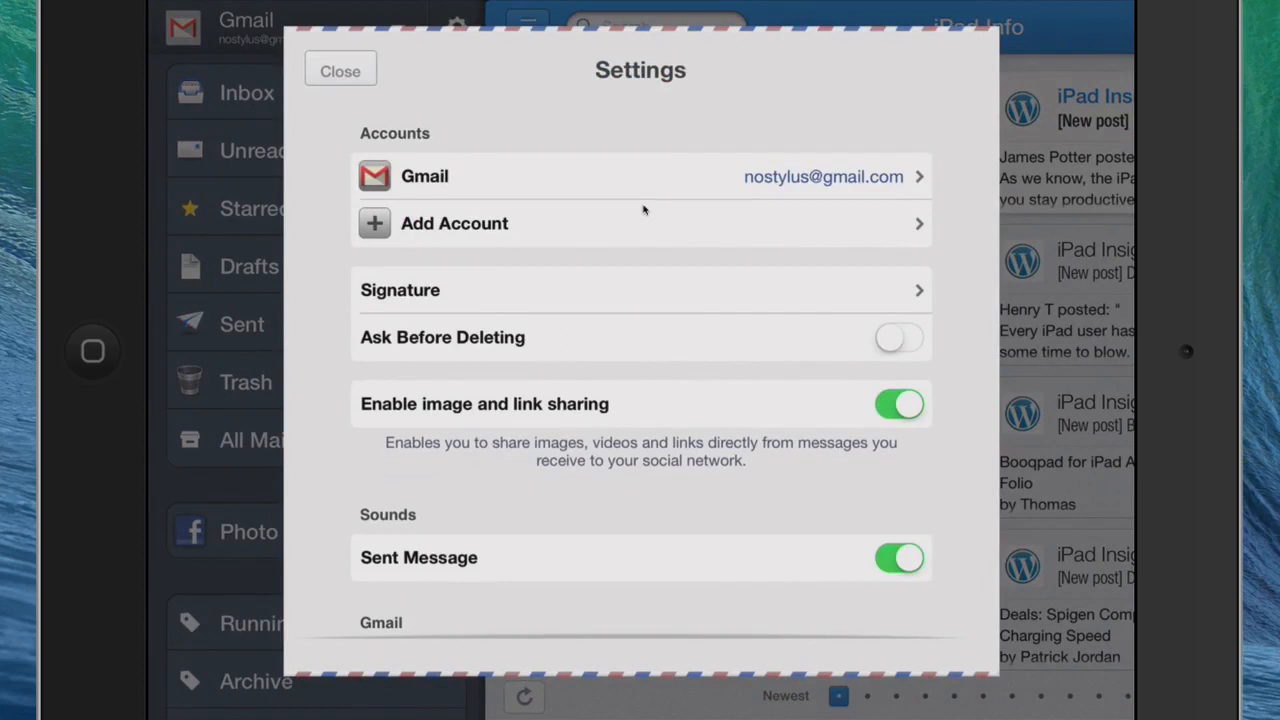
click(640, 290)
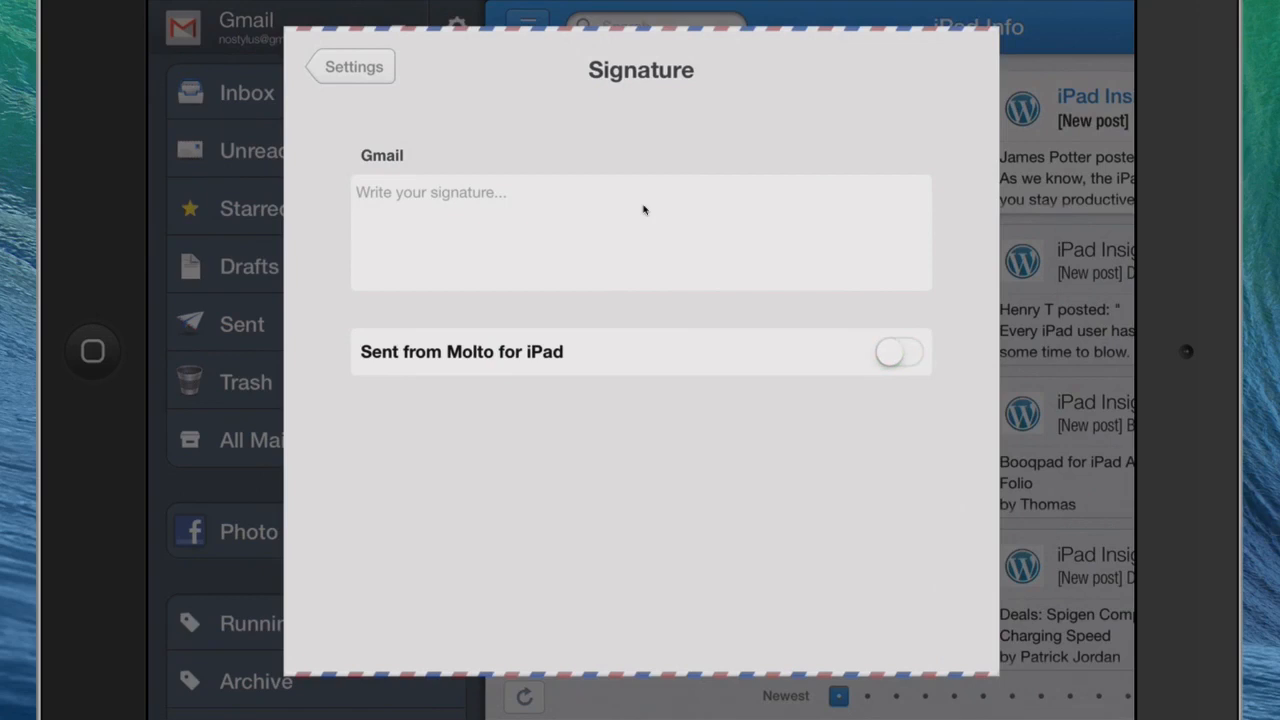
click(640, 230)
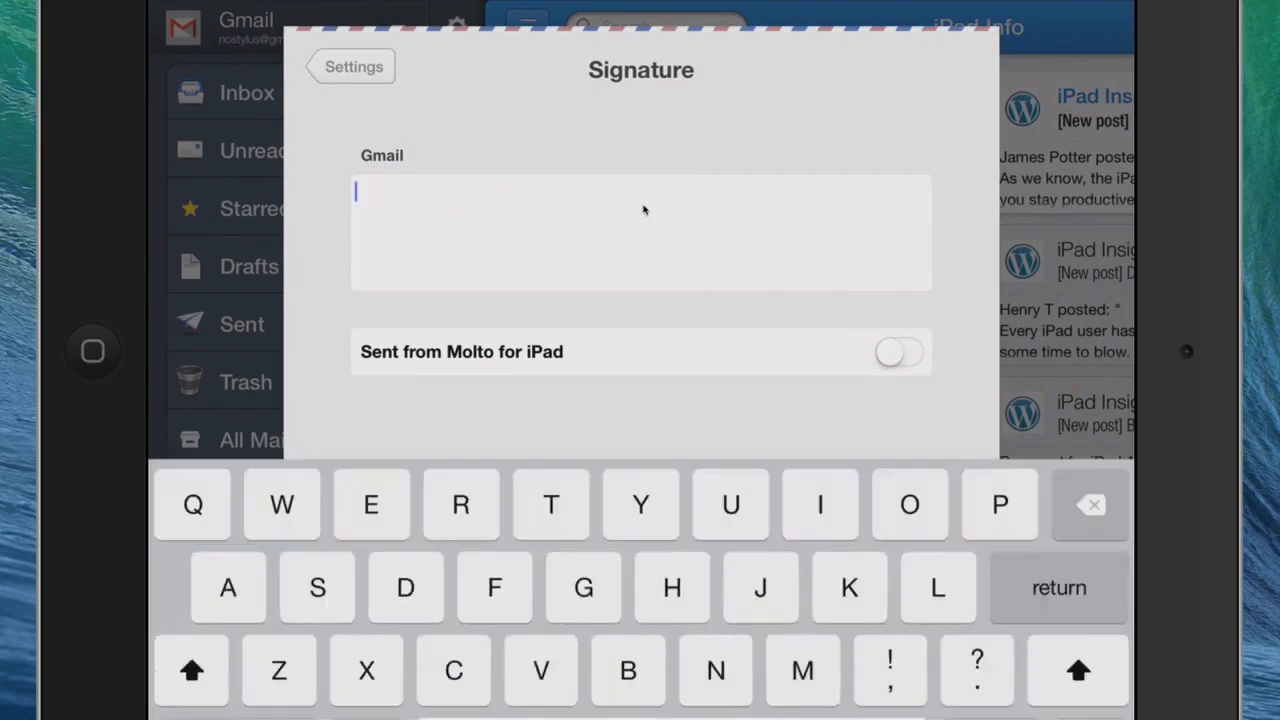
click(352, 66)
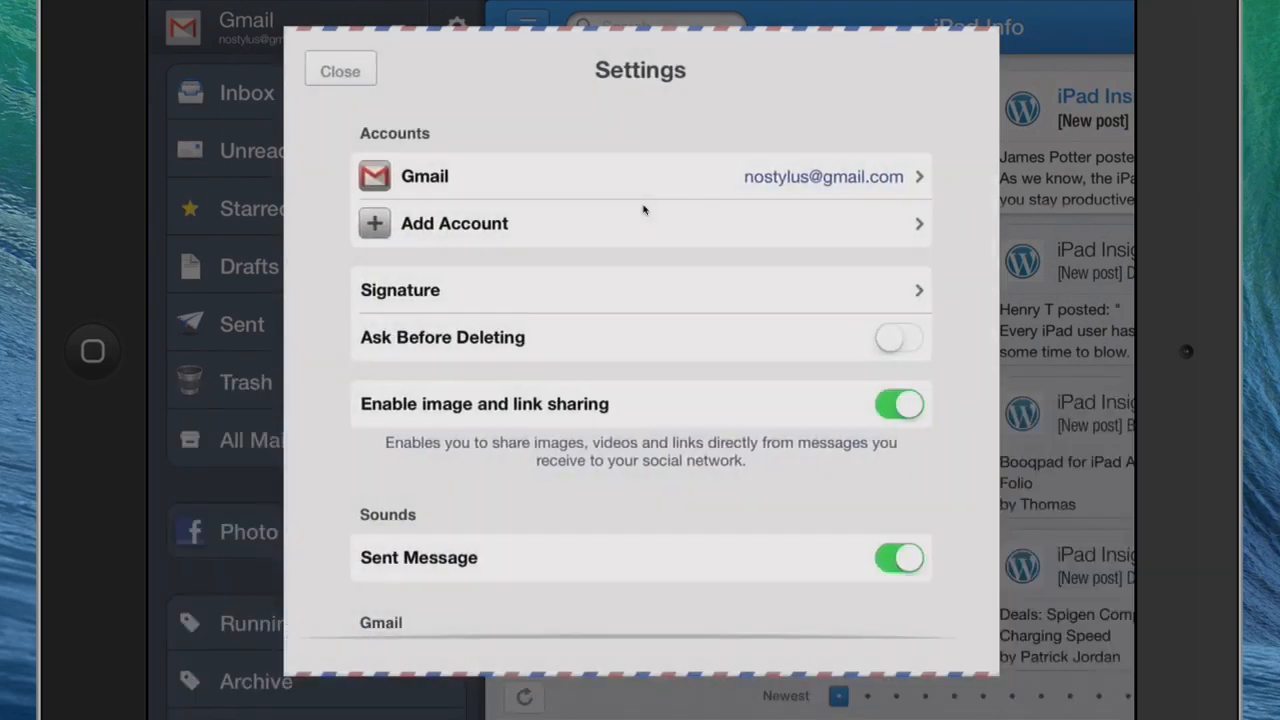
scroll(down, 3)
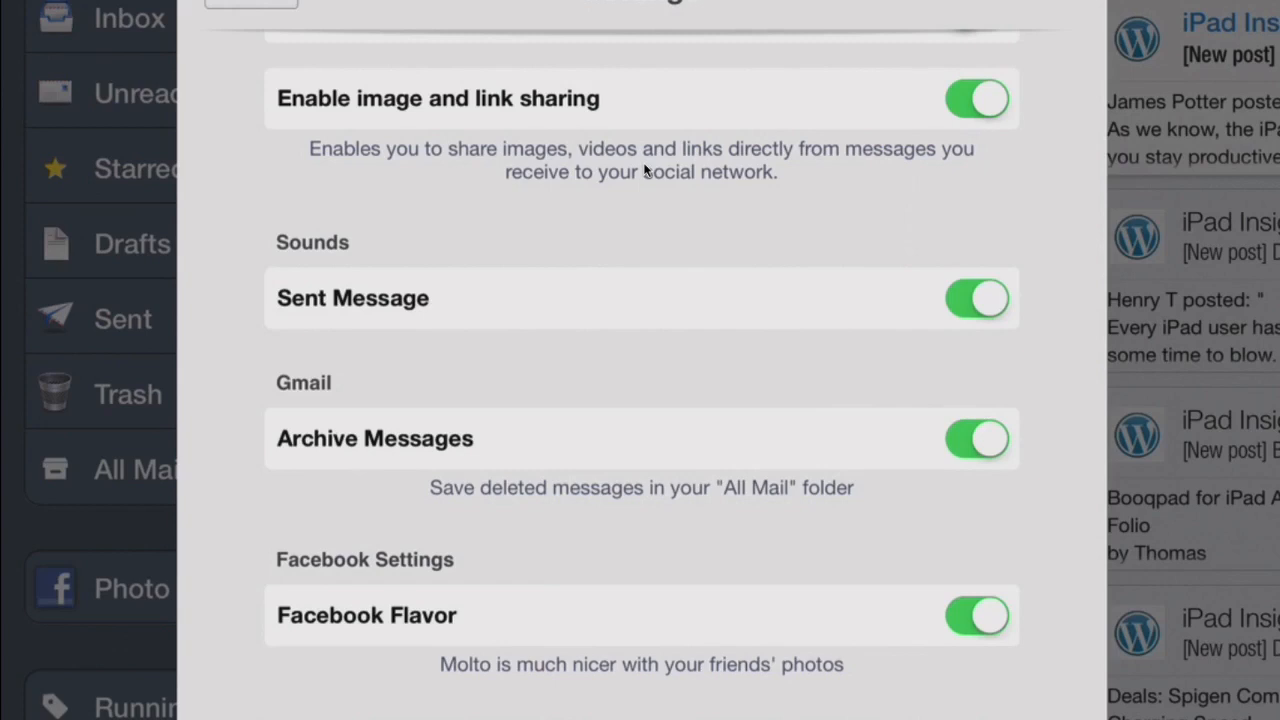
- Visit the Help section with FAQ and Feedback & Support, then leave Settings
scroll(down, 3)
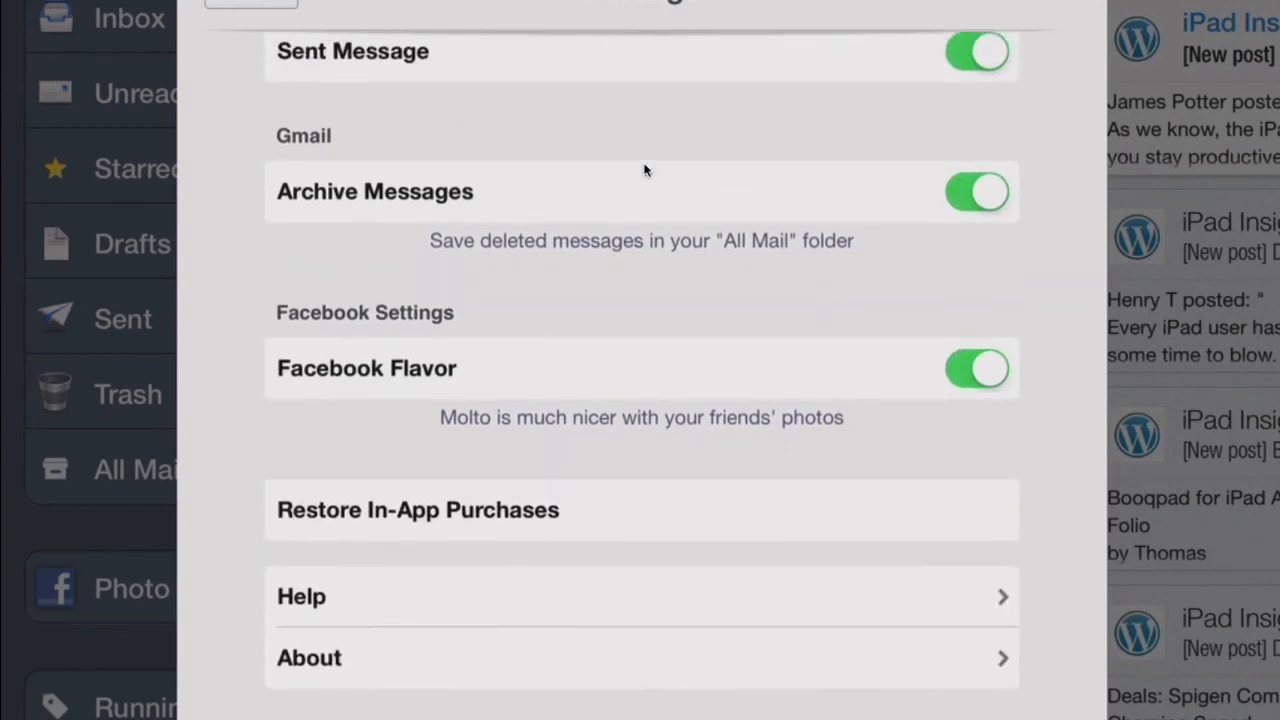
click(300, 596)
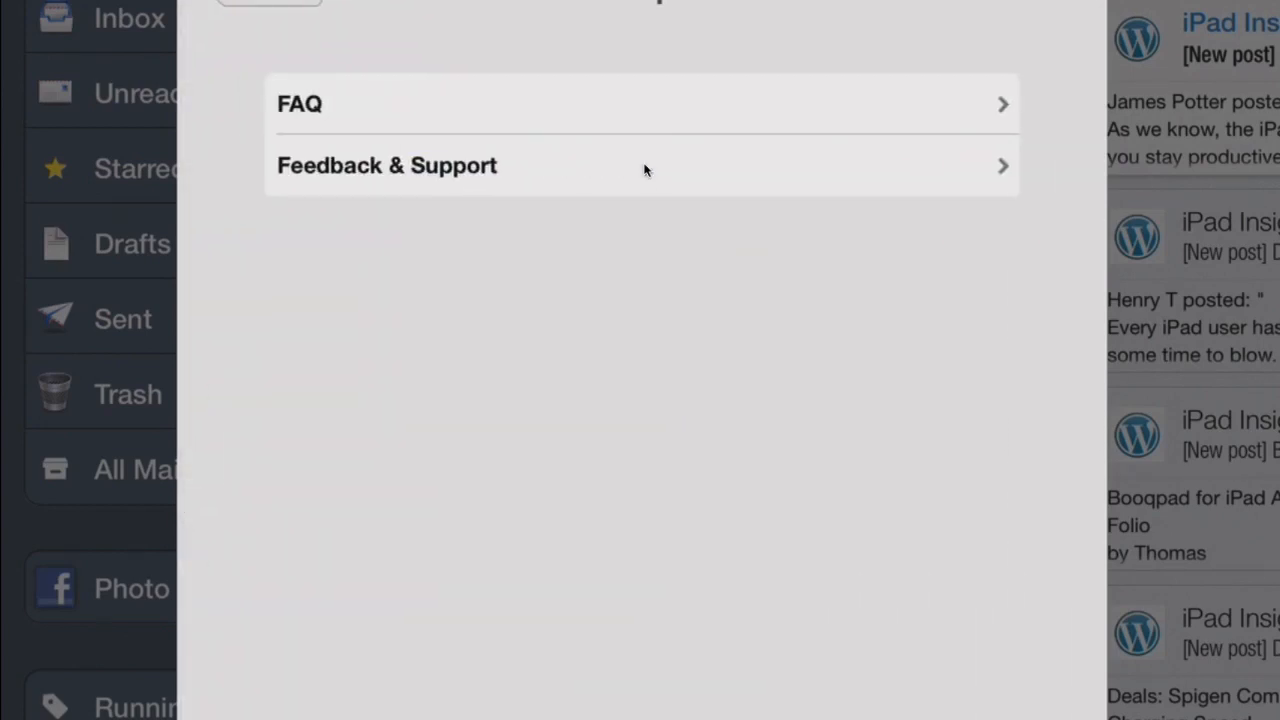
click(300, 104)
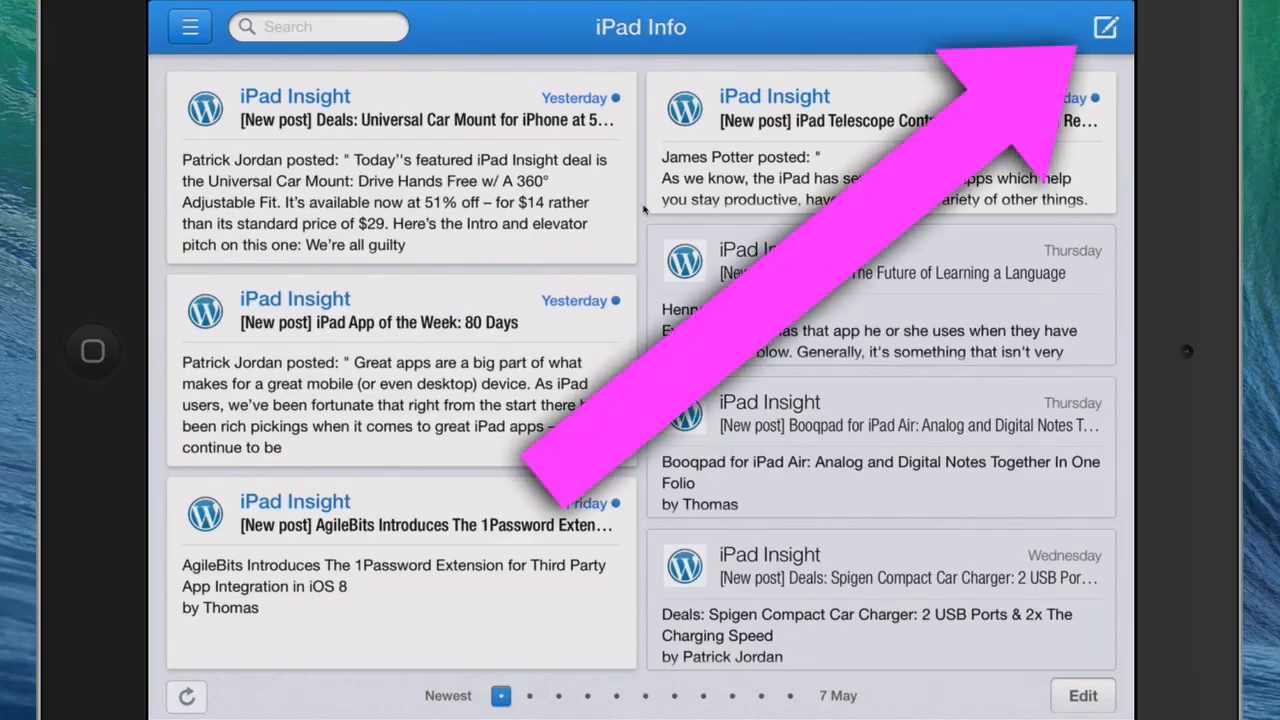
- Compose a new email and pick Mac Apple from All Contacts as the recipient
click(1104, 28)
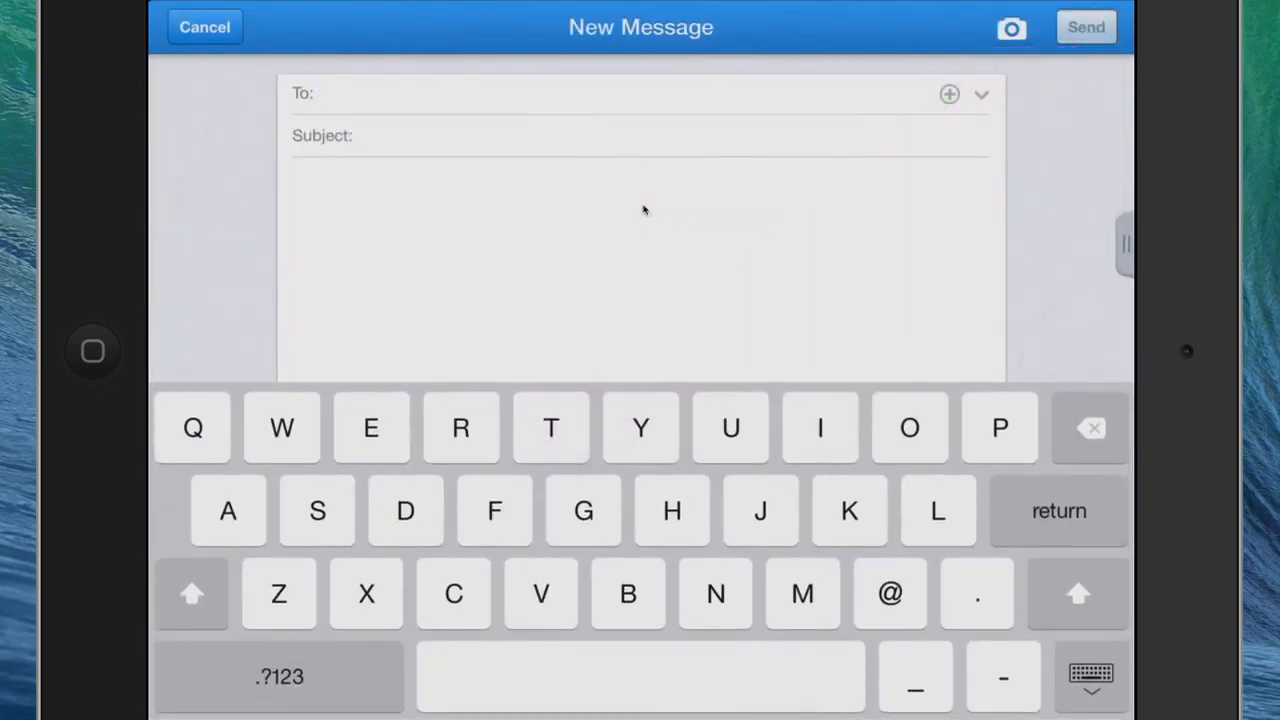
click(948, 94)
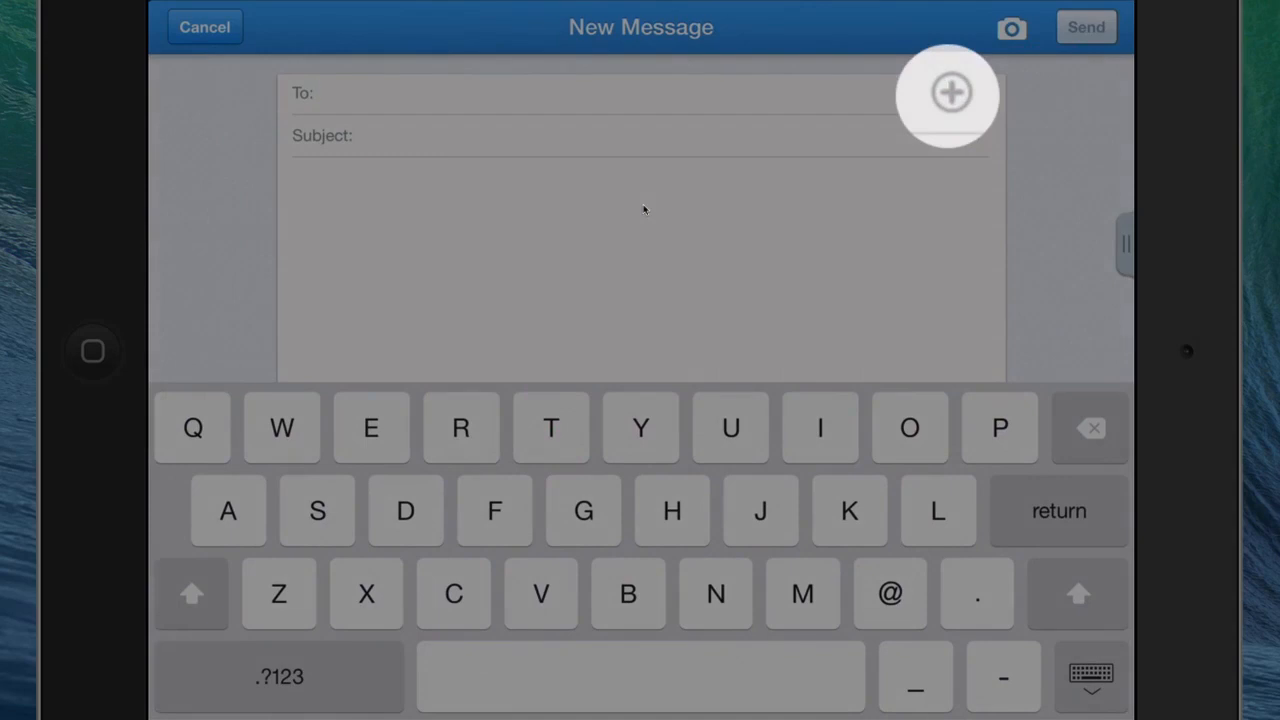
click(948, 94)
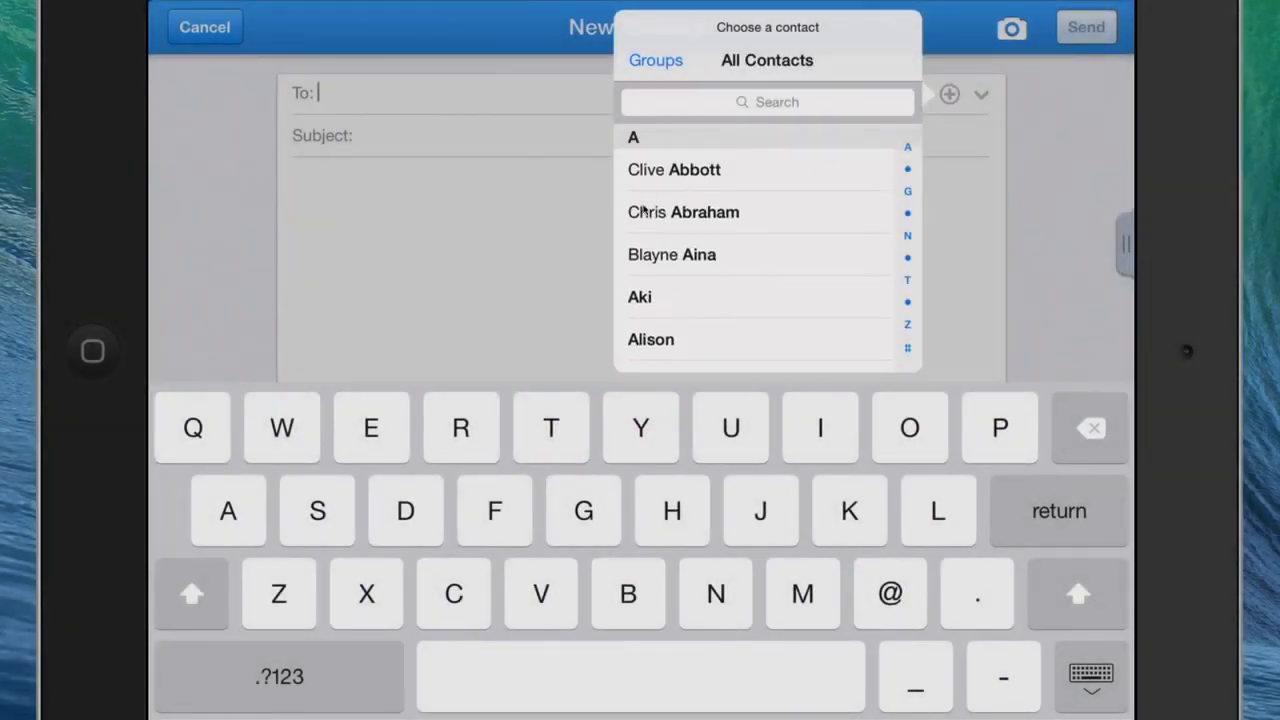
scroll(down, 3)
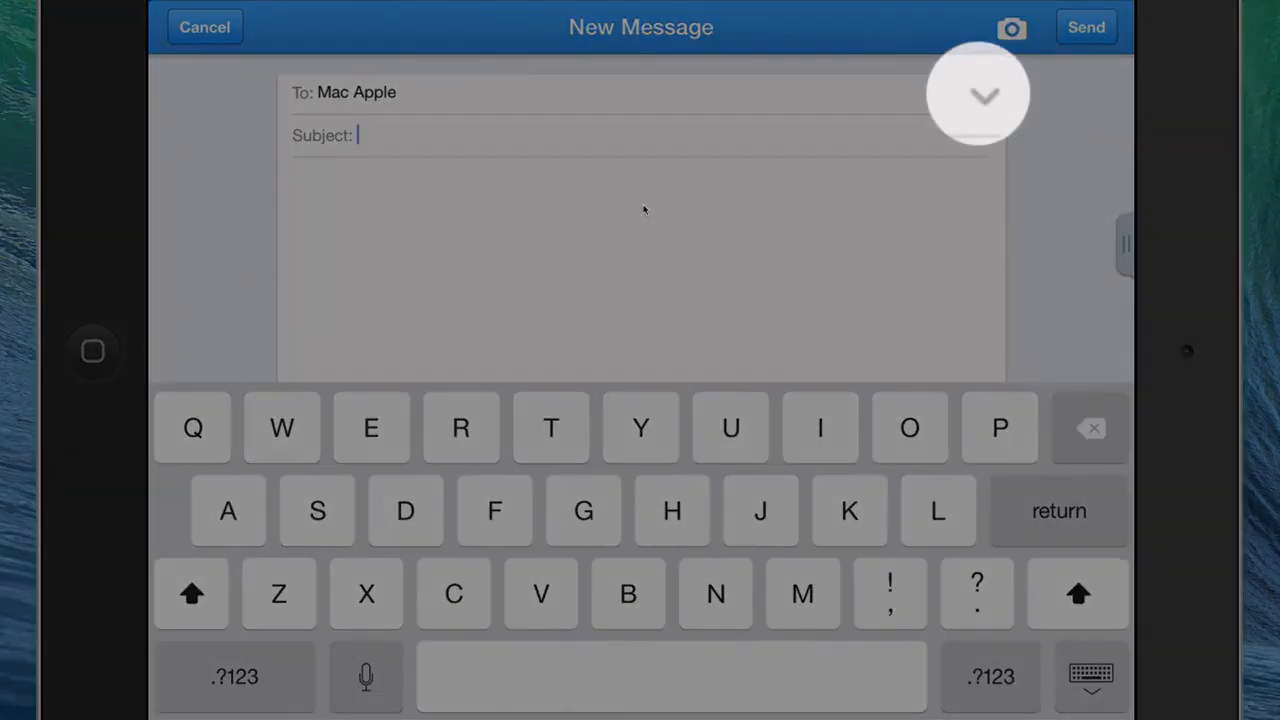
- Expand the To field to show the Cc and Bcc address fields
click(984, 96)
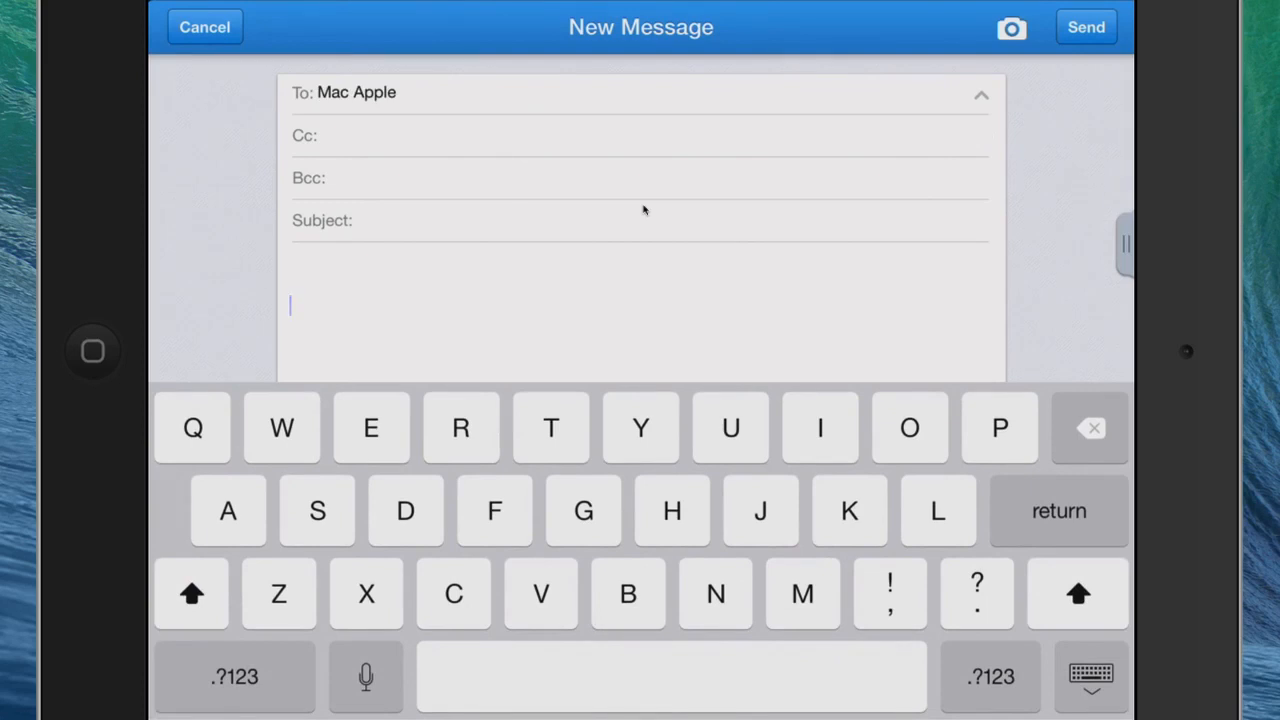
- Attach the watercolour fly picture from a photo album to the Mac Apple draft
click(1012, 28)
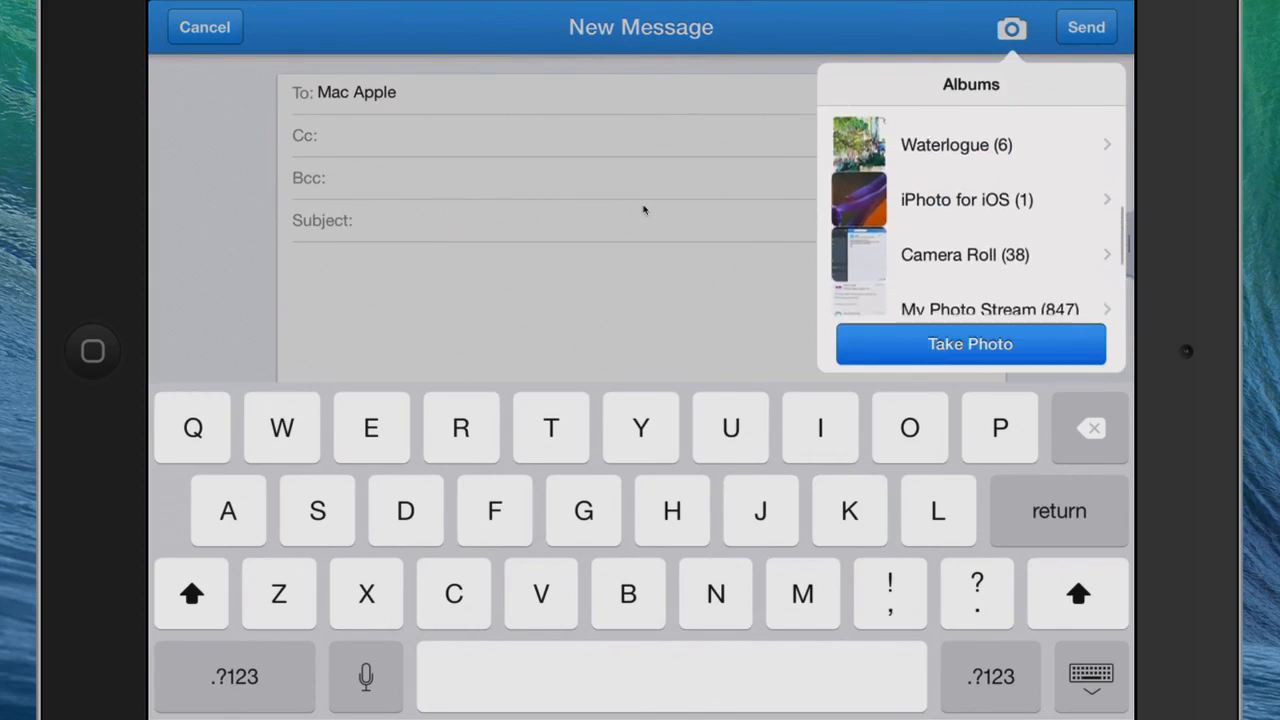
click(956, 144)
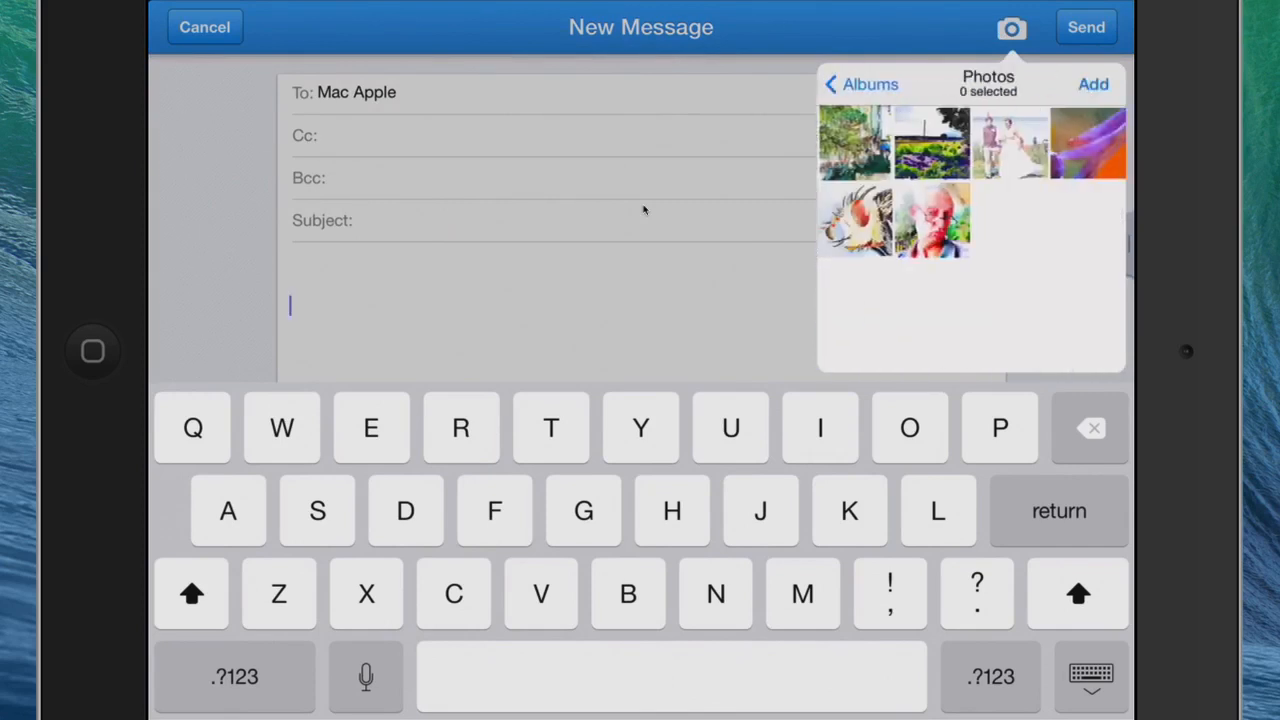
click(856, 220)
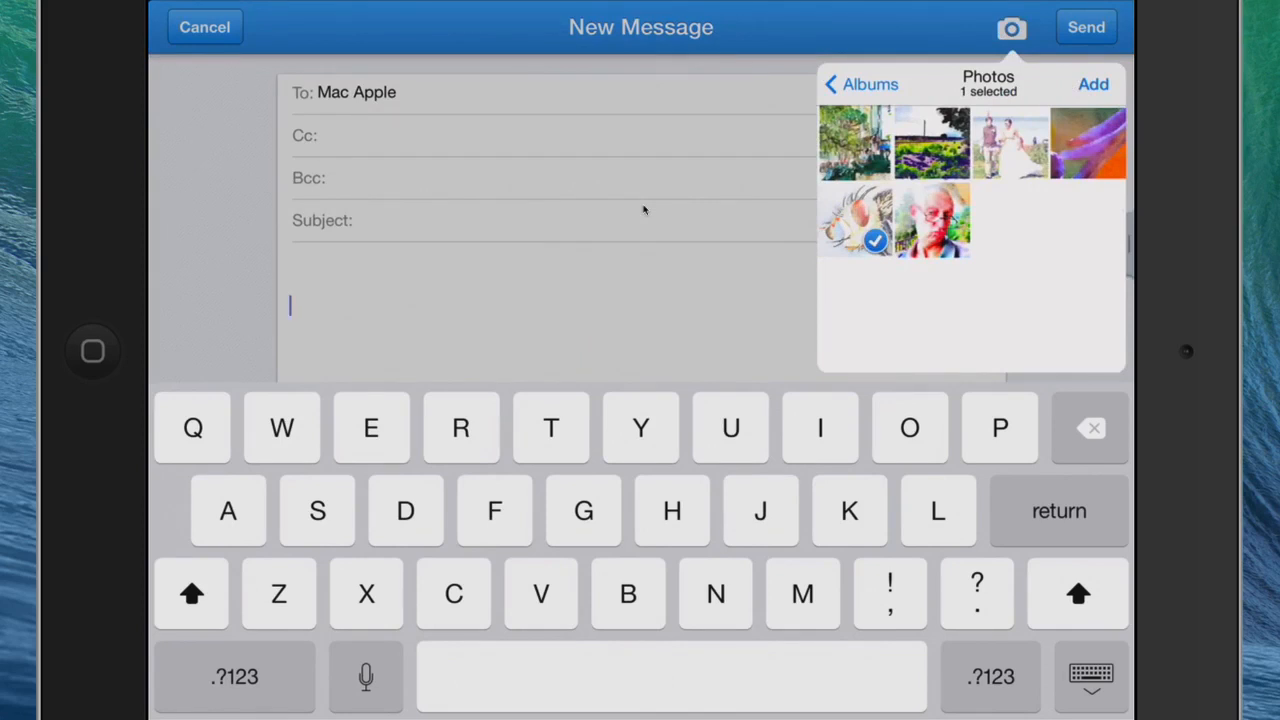
click(1092, 84)
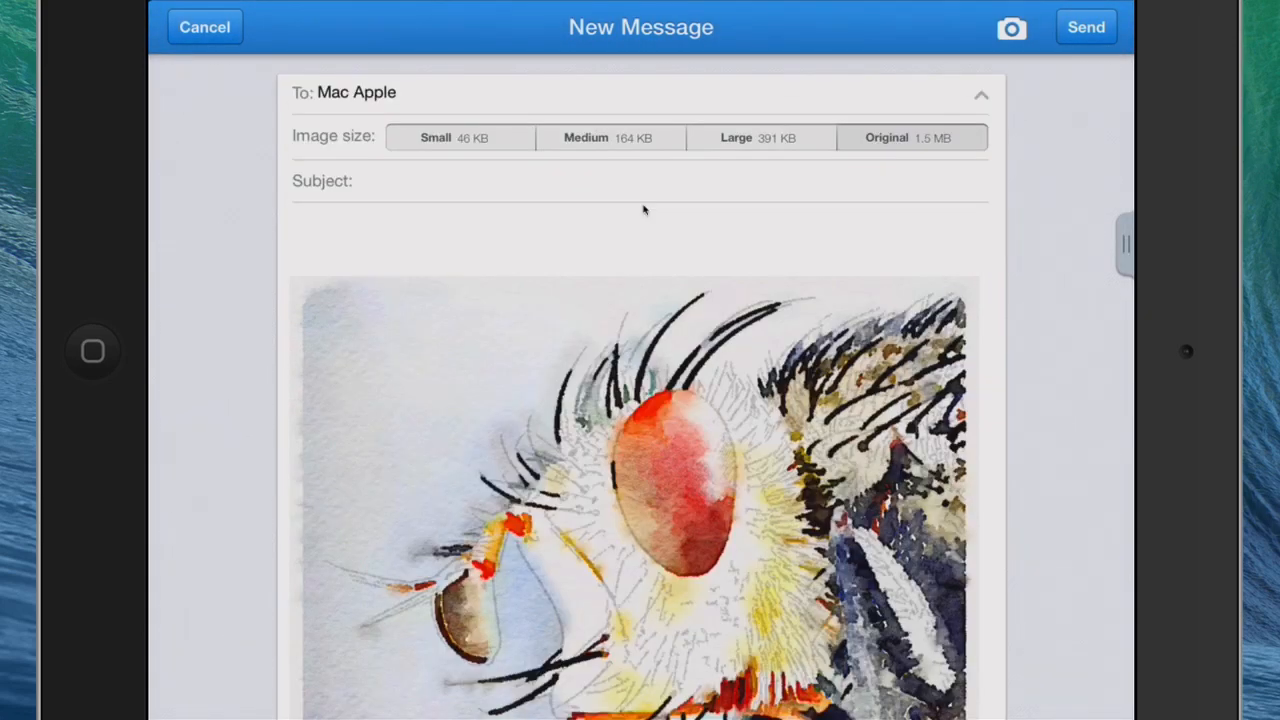
- Discard the unsent Mac Apple draft, returning to the Universal Car Mount deals post
click(204, 28)
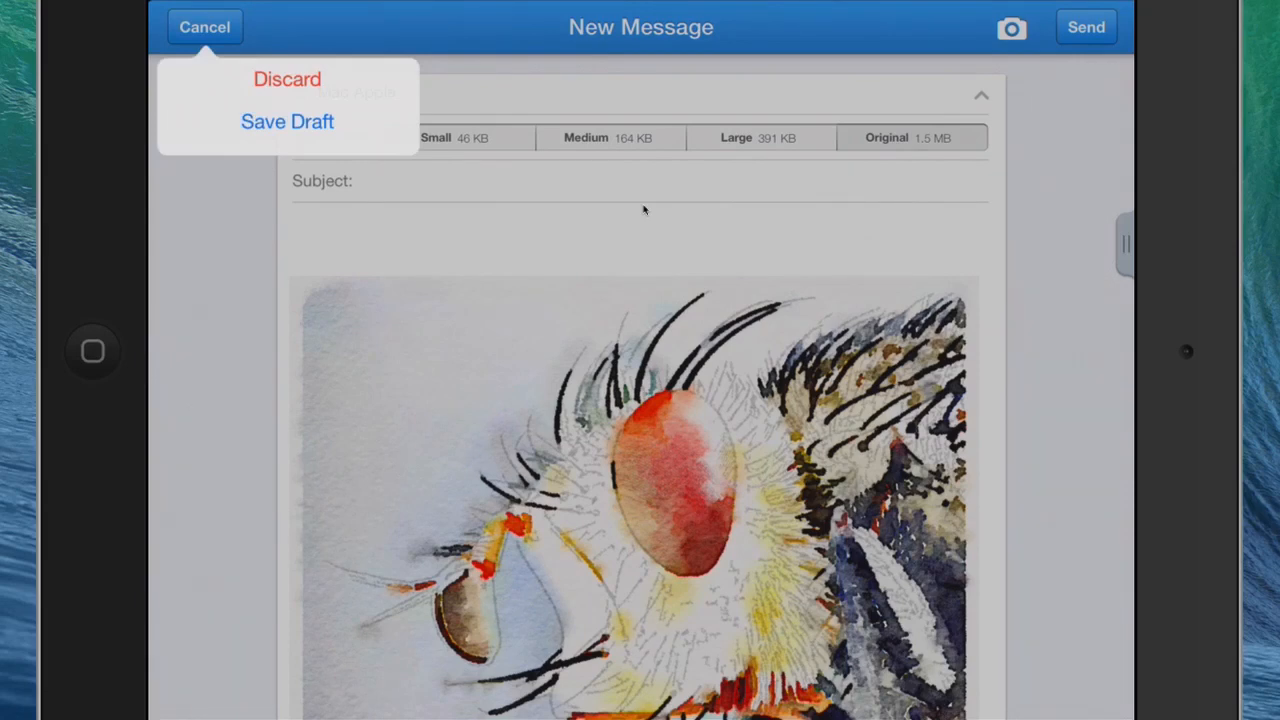
click(288, 80)
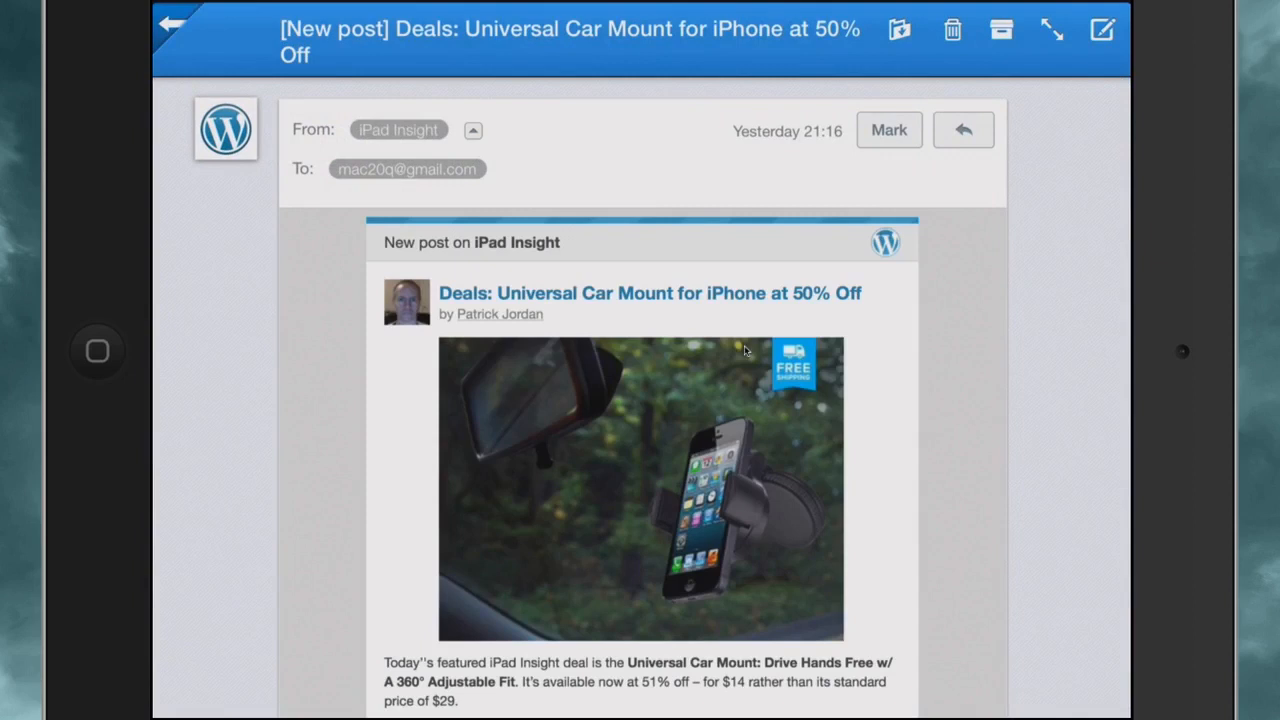
- Close the car mount deal post and return to the iPad Info folder's message cards
click(648, 292)
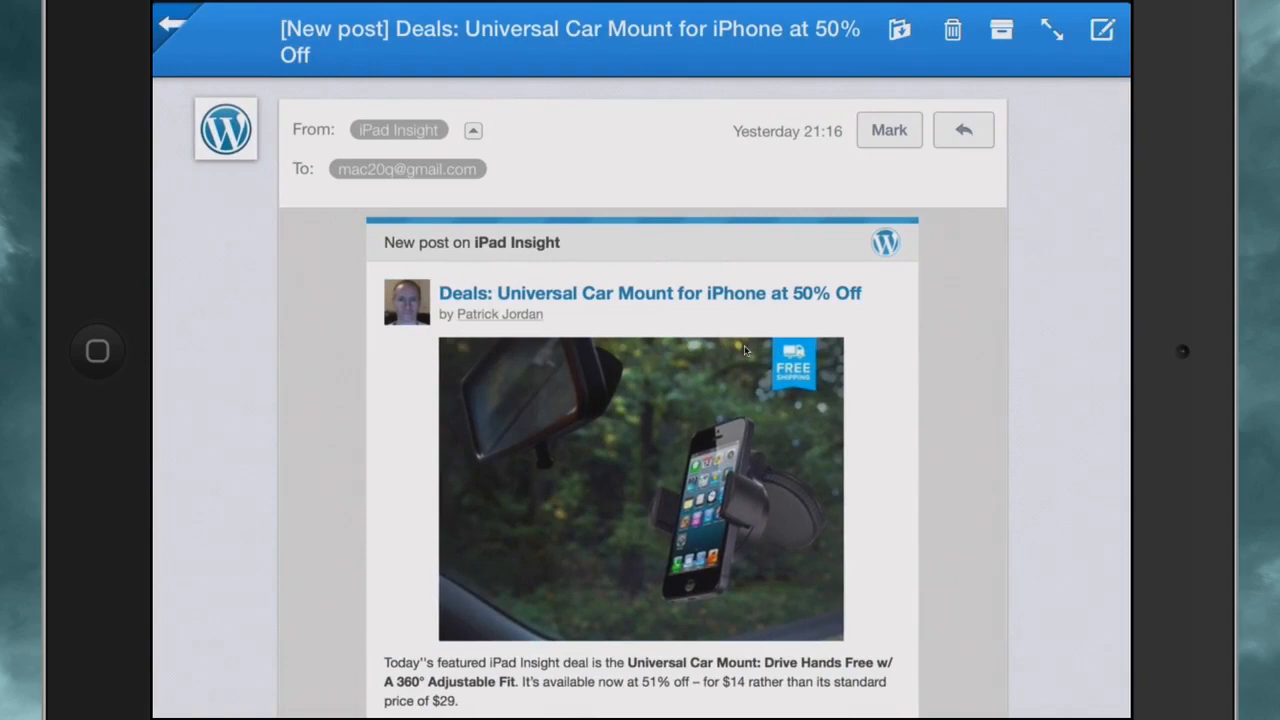
click(172, 28)
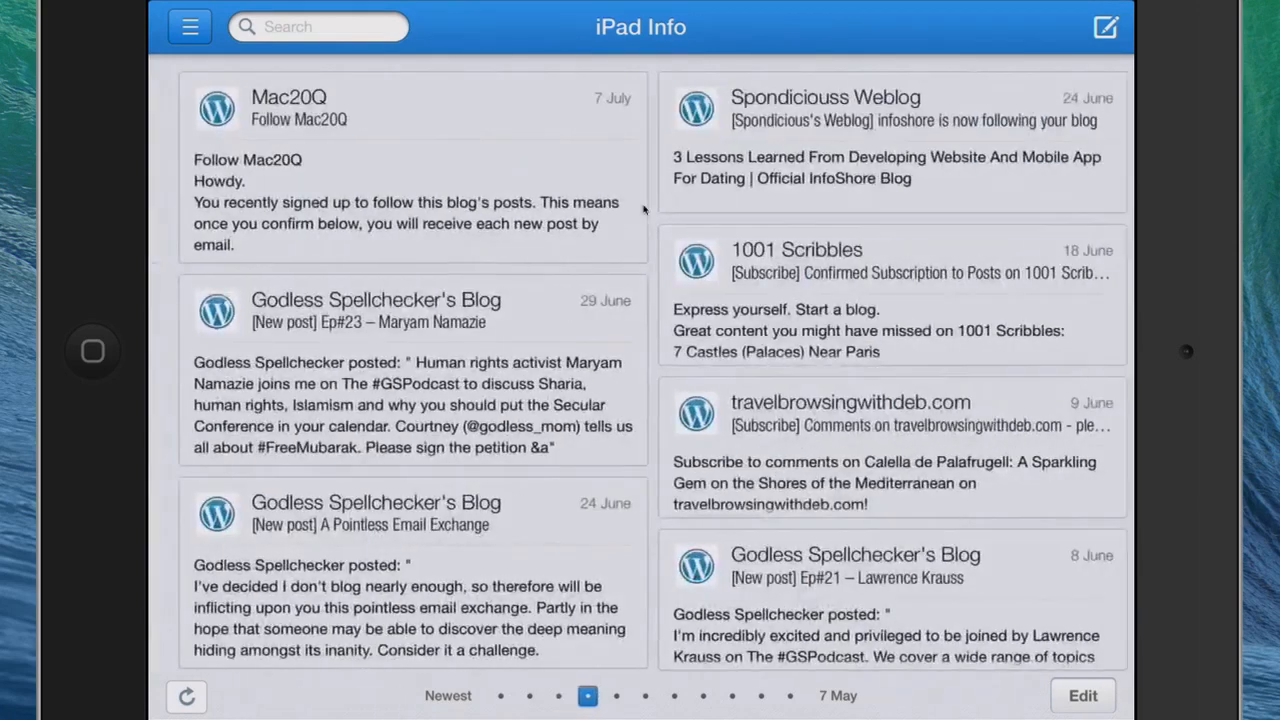
- Switch message pages, then open the Facebook Photo Inbox from the mailbox sidebar
click(530, 696)
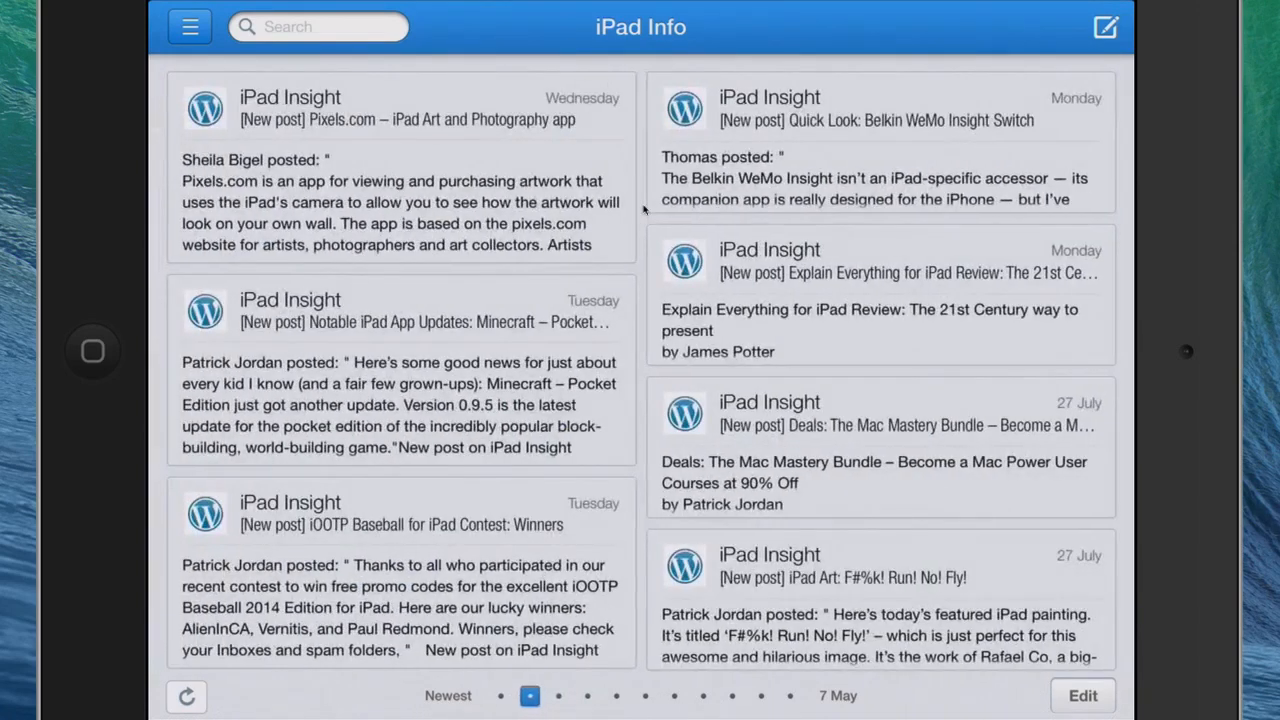
click(188, 26)
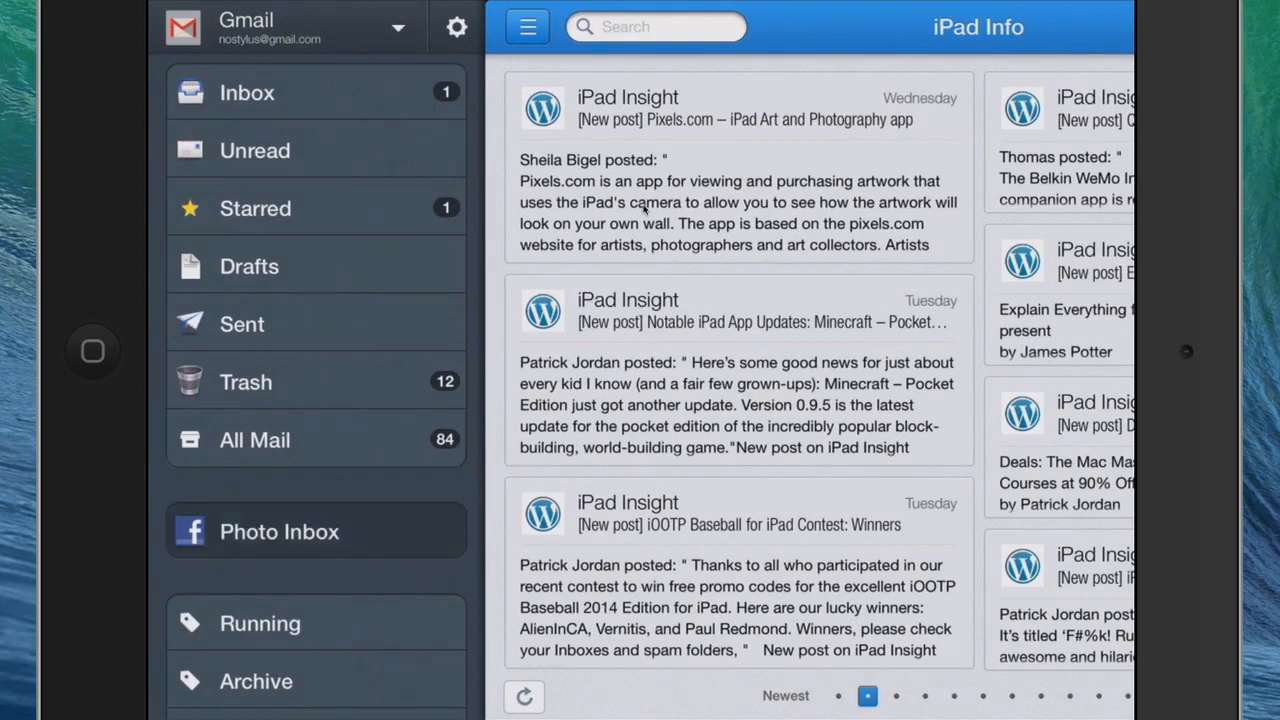
click(280, 532)
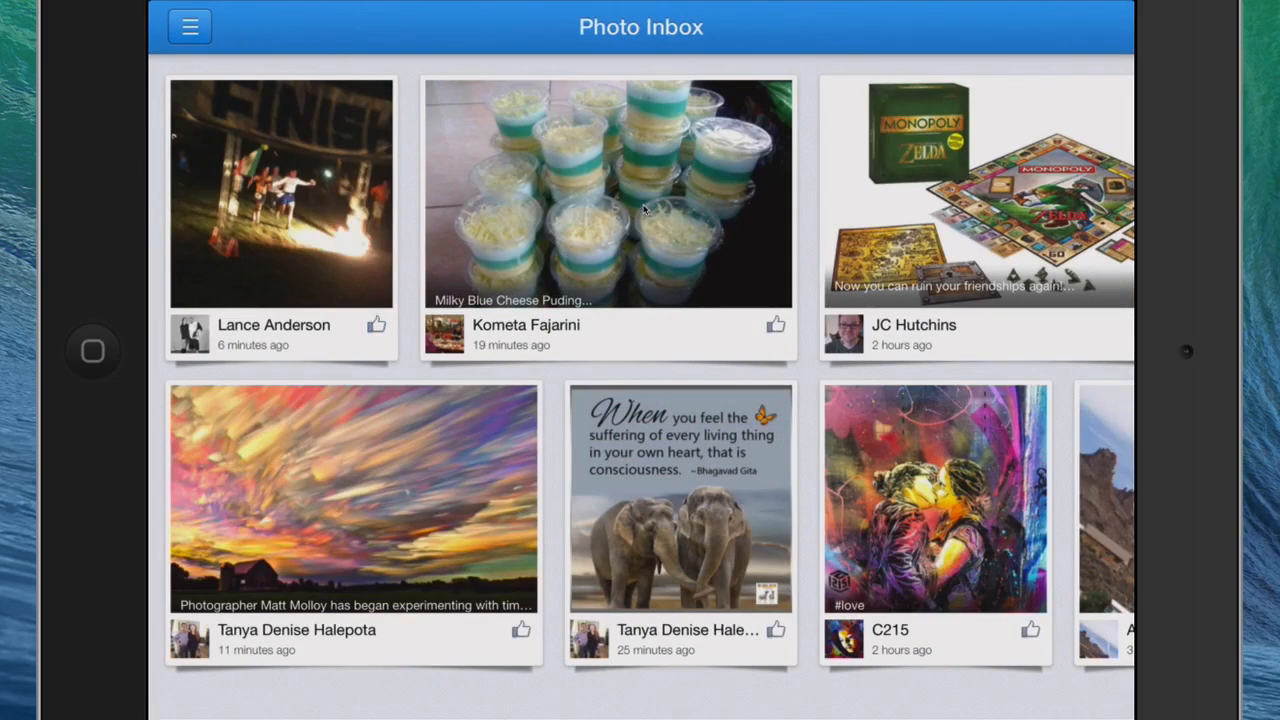
- View the C215 street-art kiss photo full size, return to the grid, and show the mailbox list
click(936, 500)
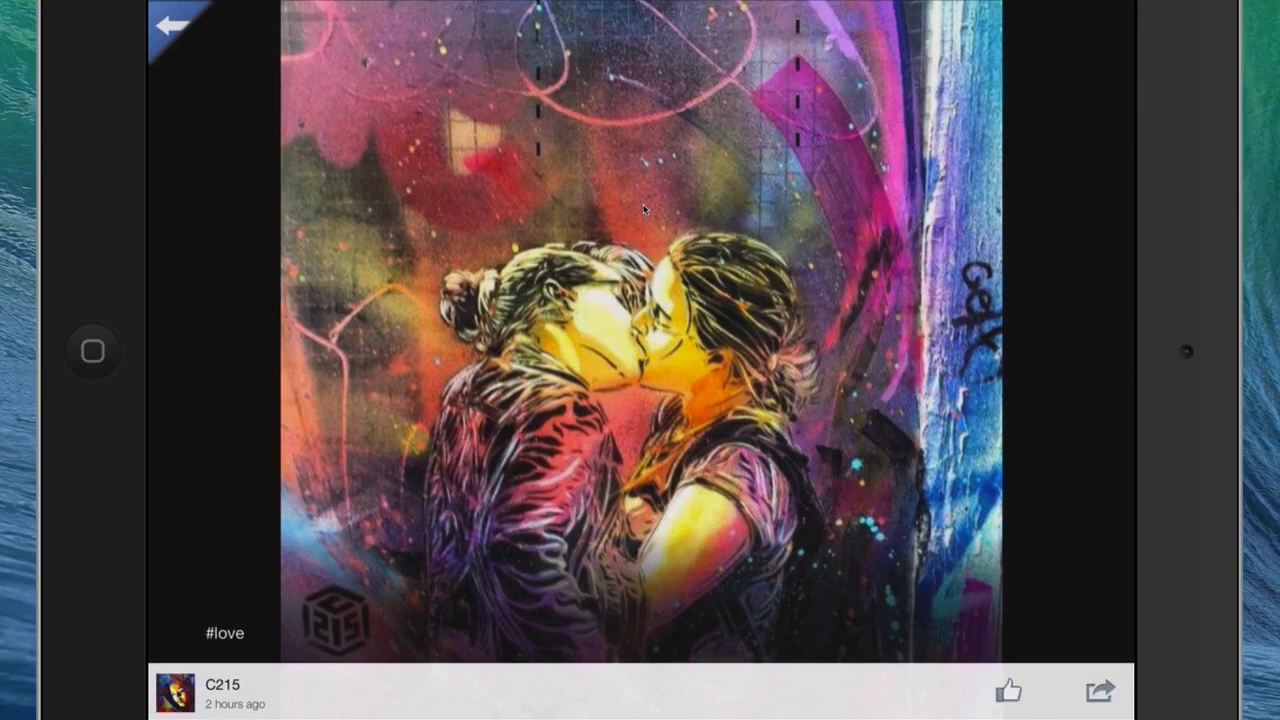
click(176, 28)
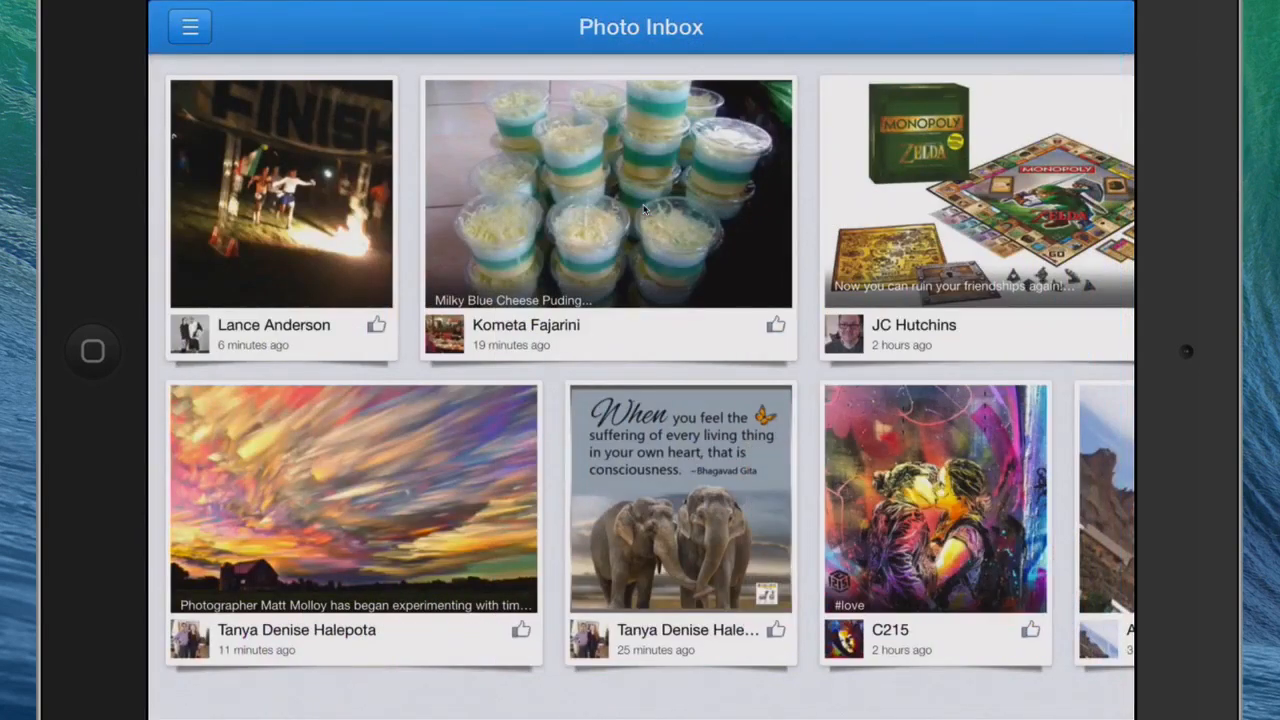
scroll(right, 3)
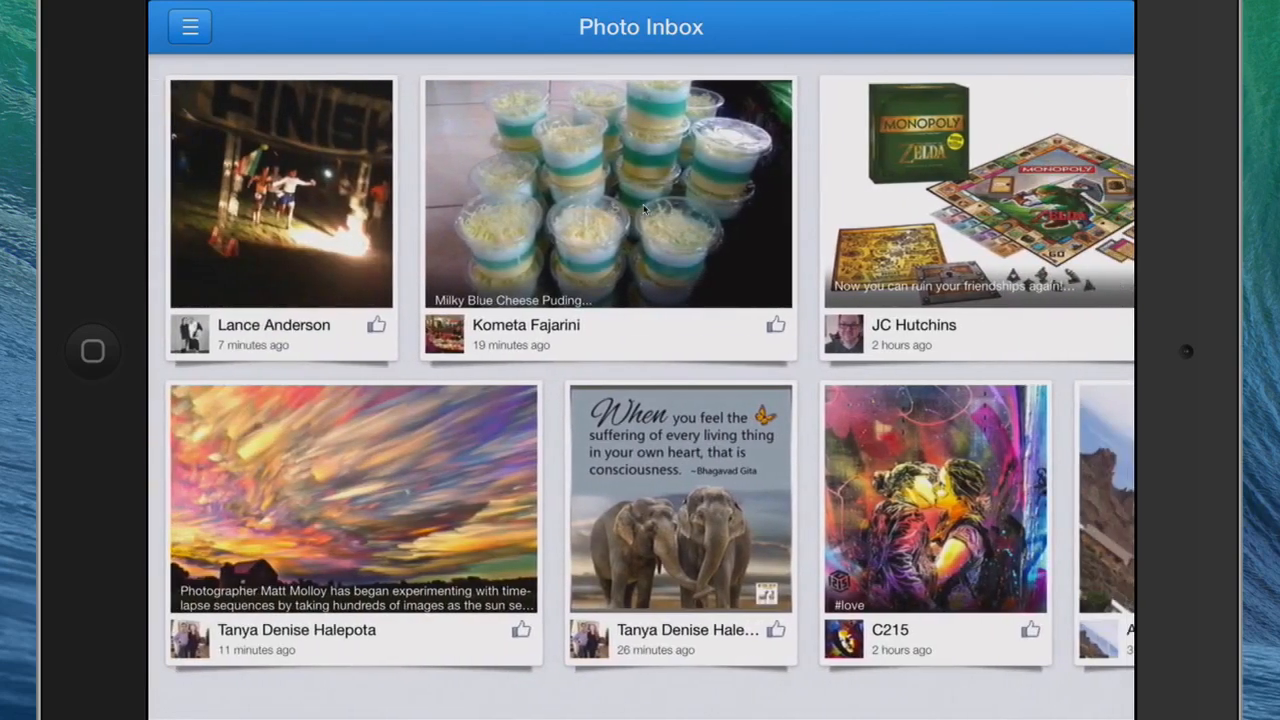
click(188, 26)
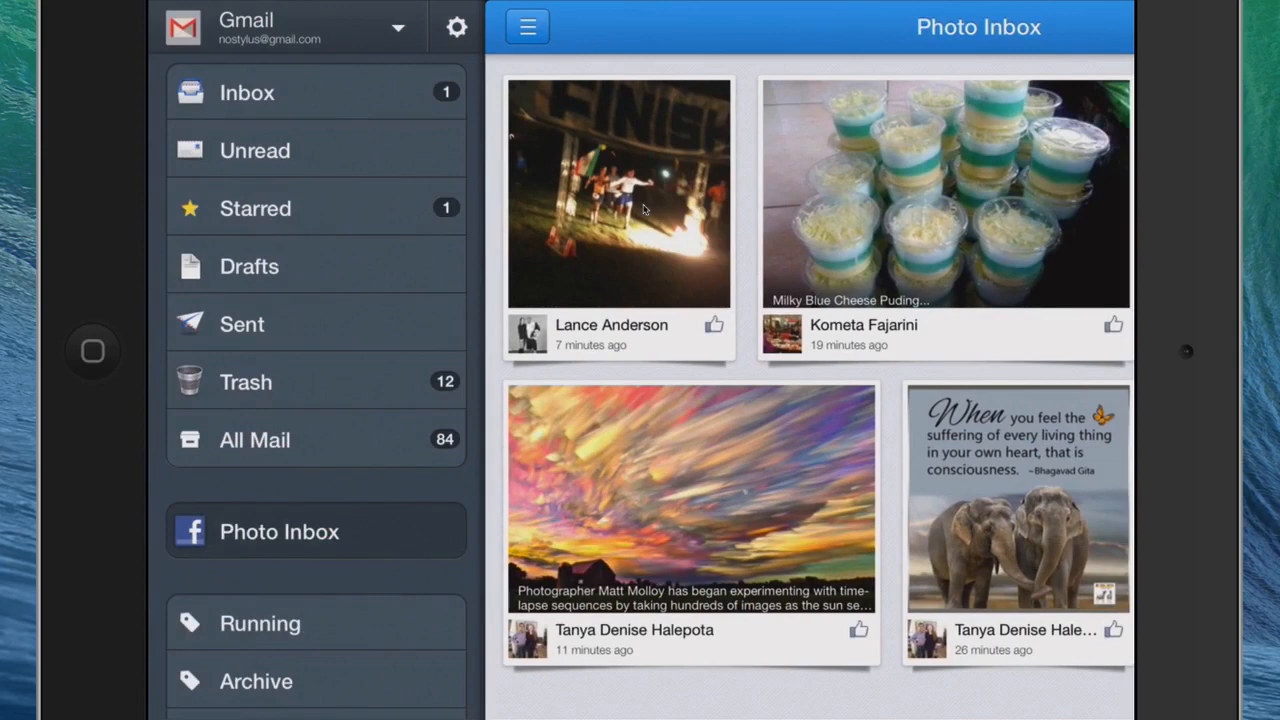
- Open the Starred folder with The Write Practice post and show the mailbox list beside it
click(256, 208)
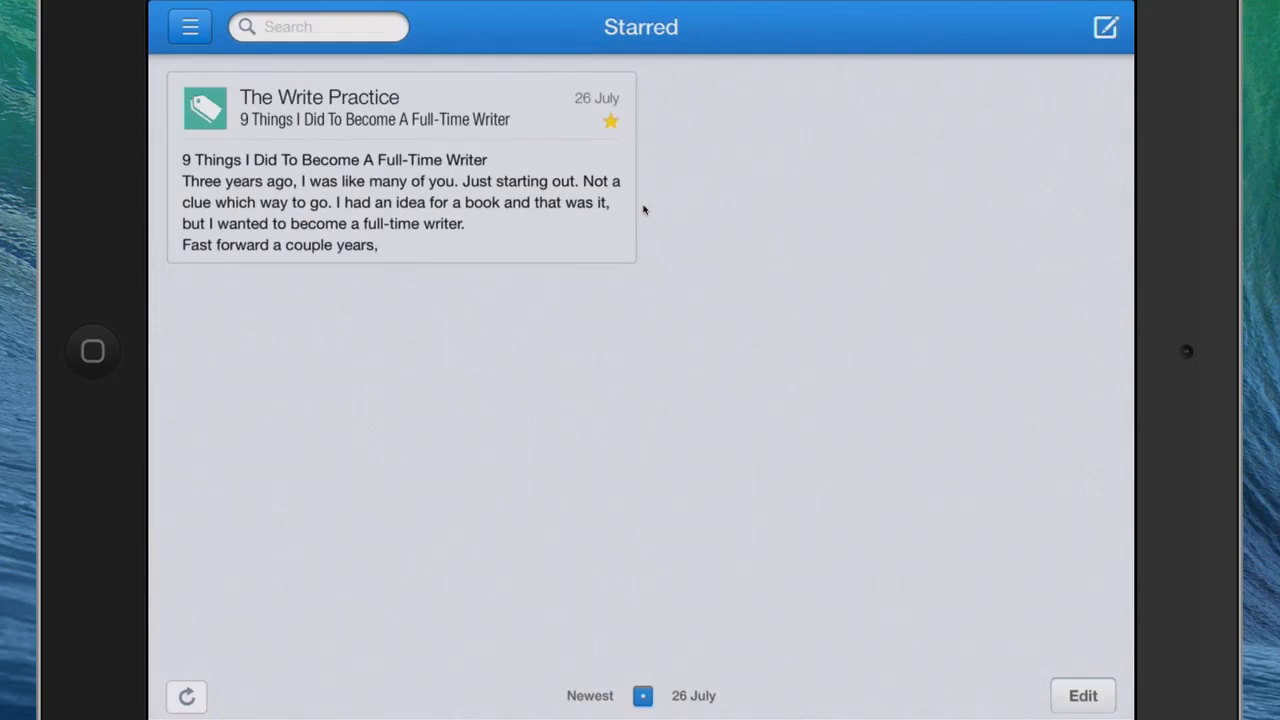
click(188, 26)
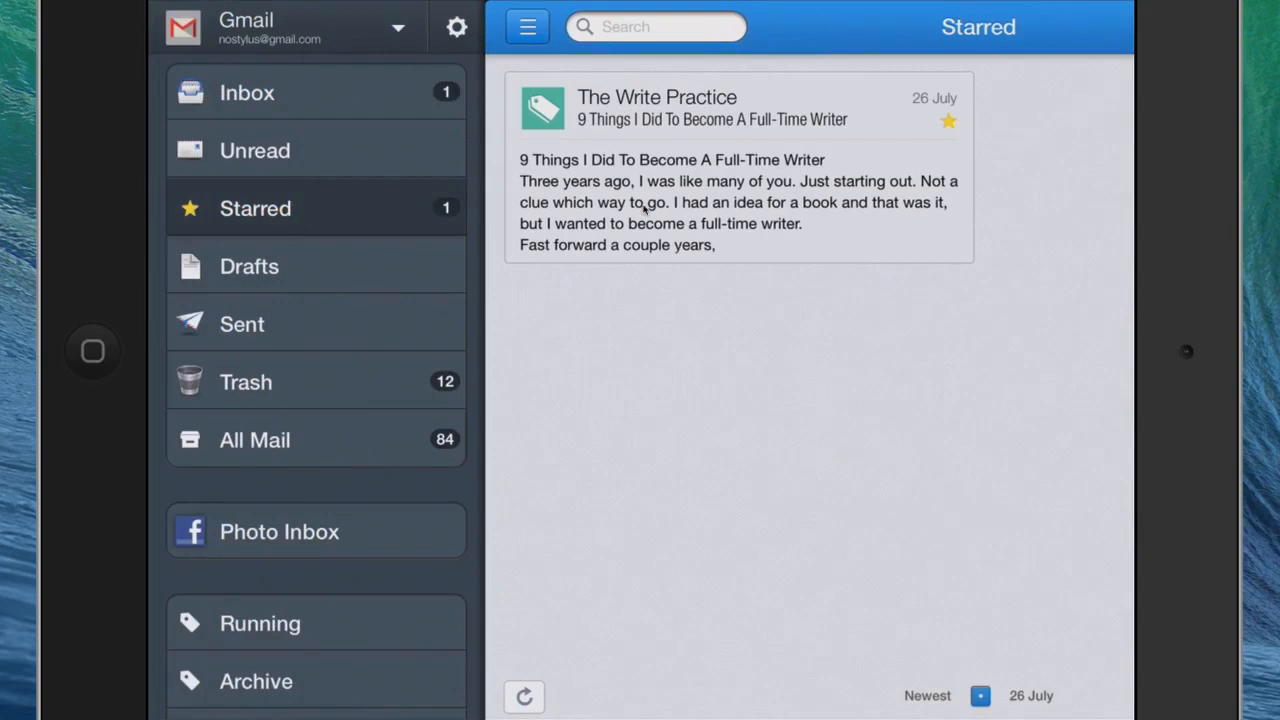